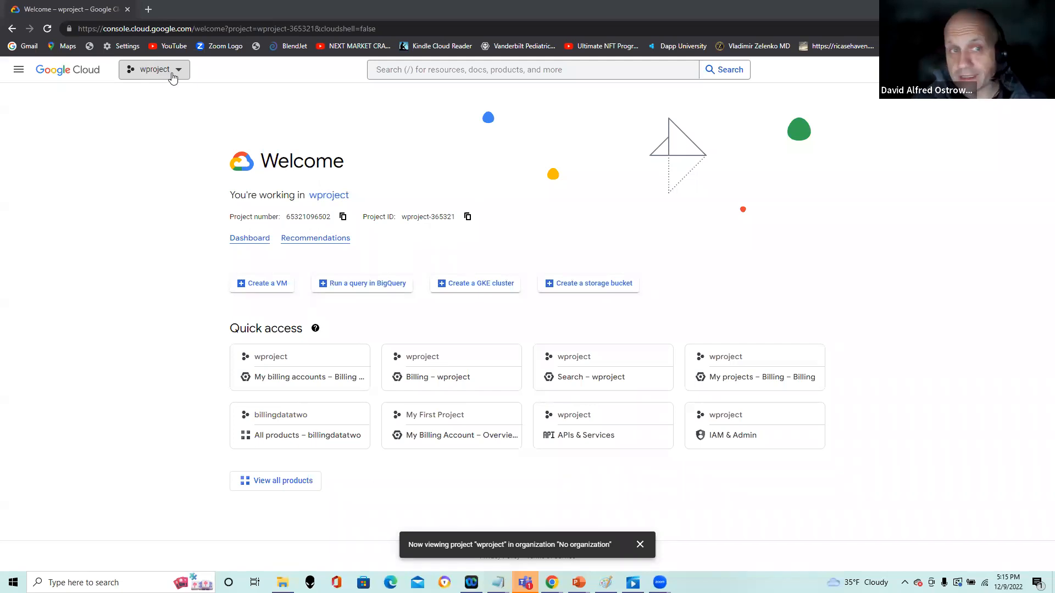
Peek at the project list, then search the console for 'billing' and go to the Billing page
left_click(154, 70)
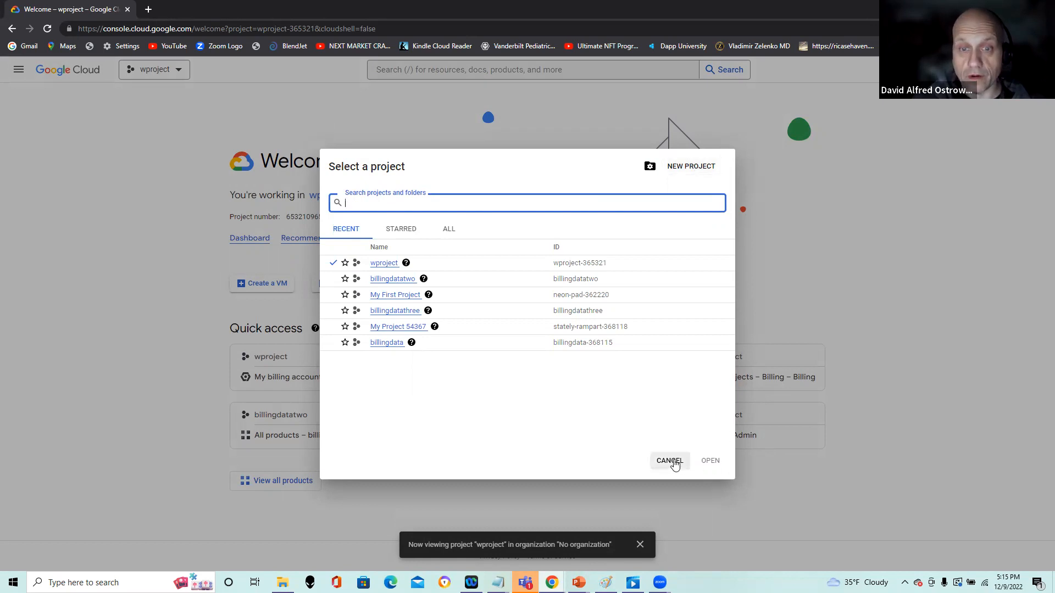
left_click(669, 460)
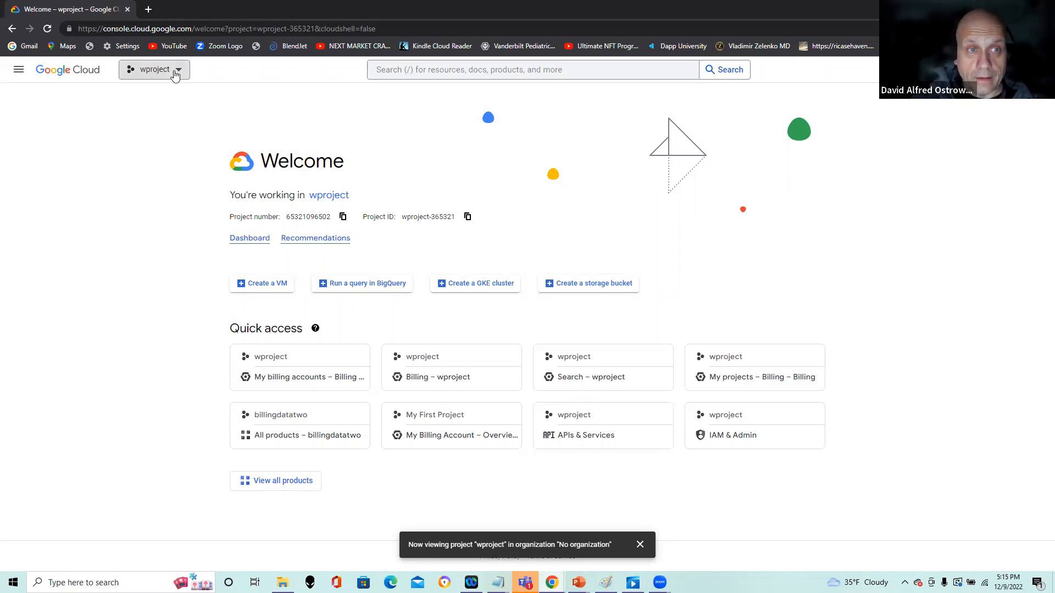
left_click(533, 70)
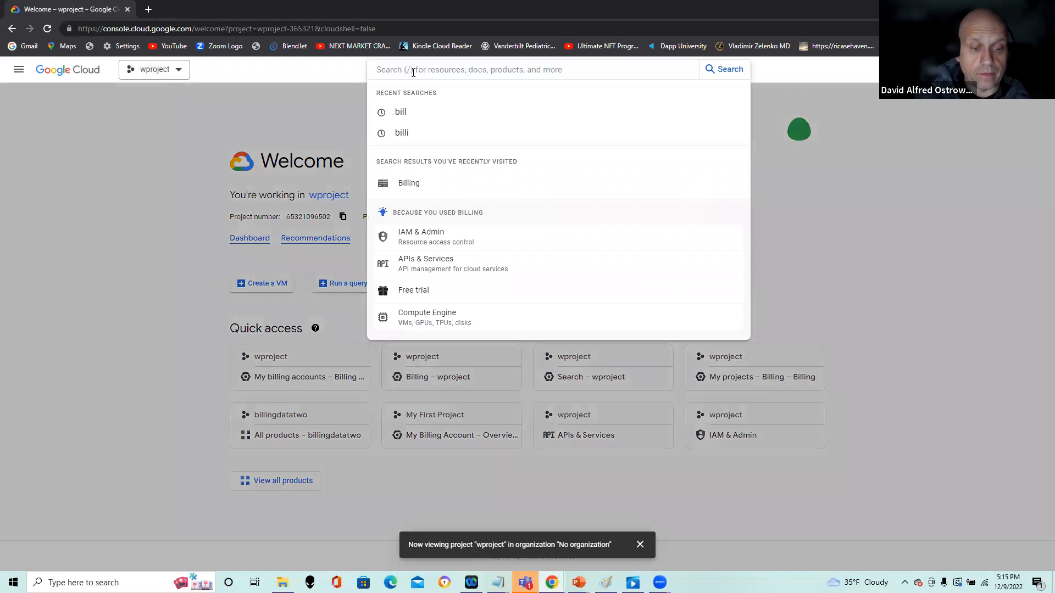
type("versions")
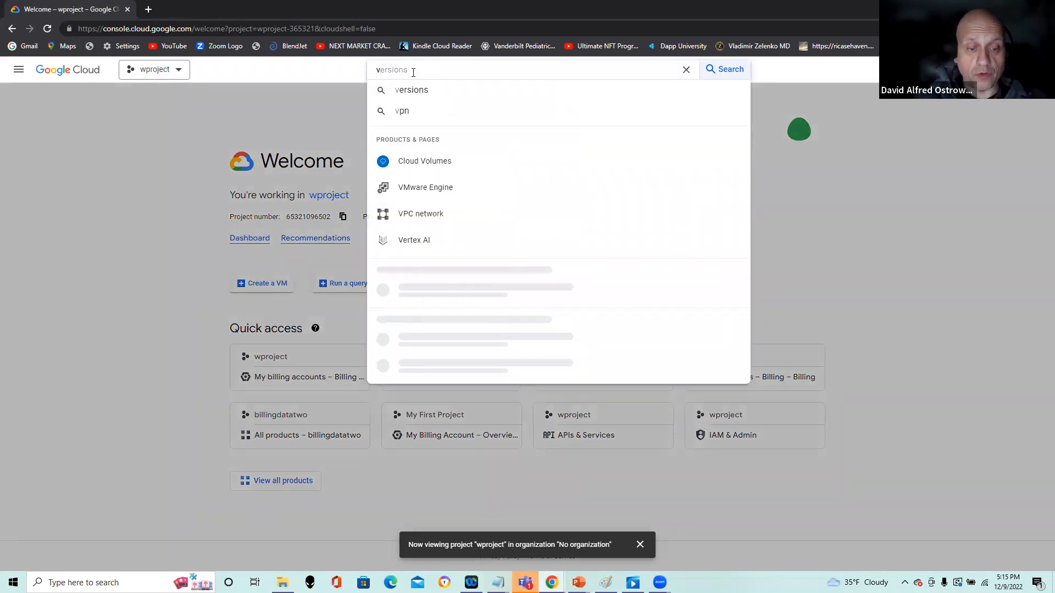
type("billing")
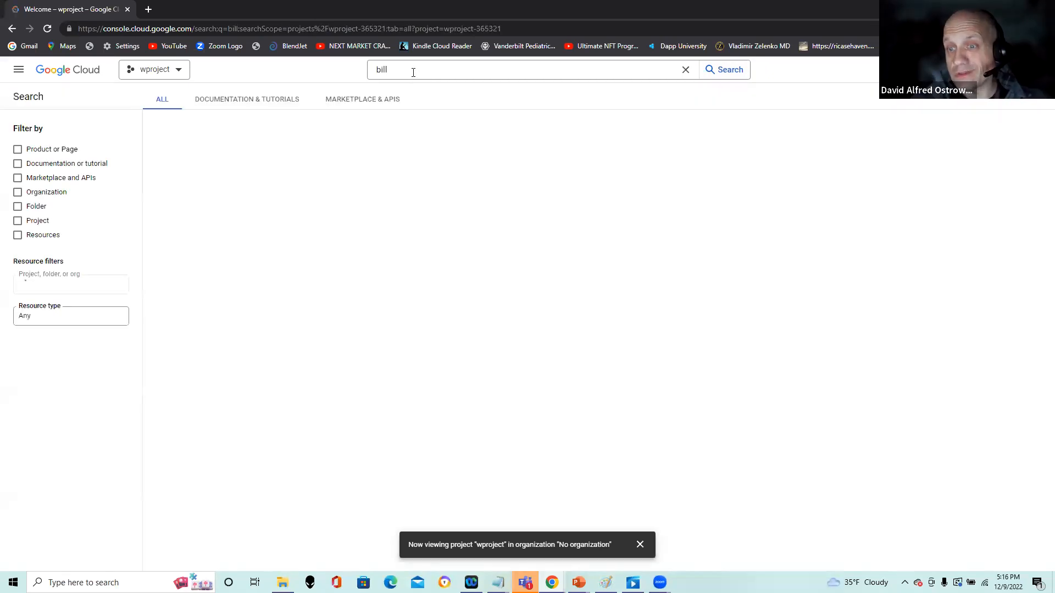
left_click(723, 69)
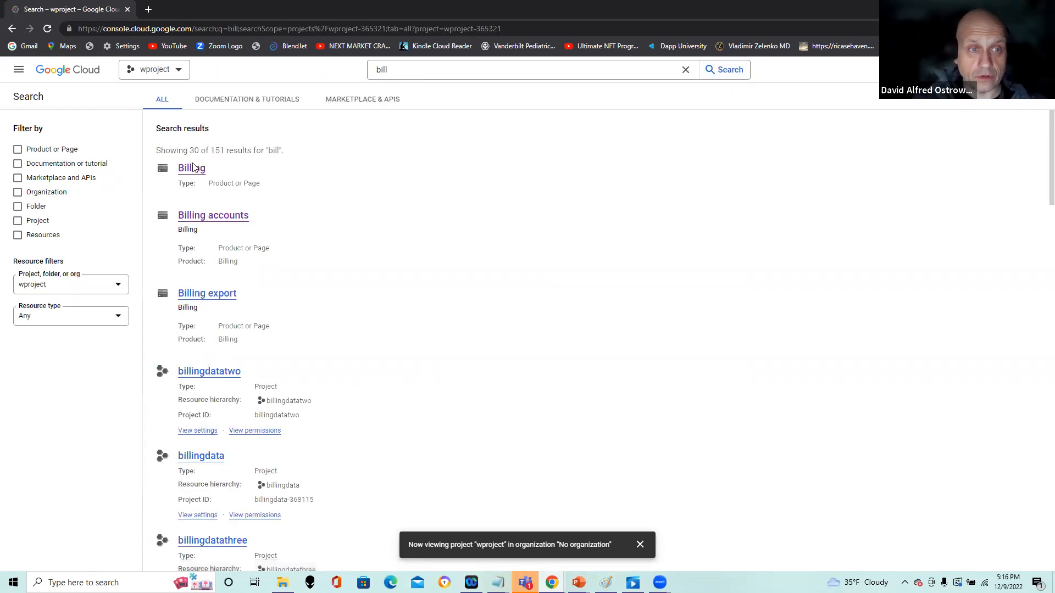
left_click(191, 167)
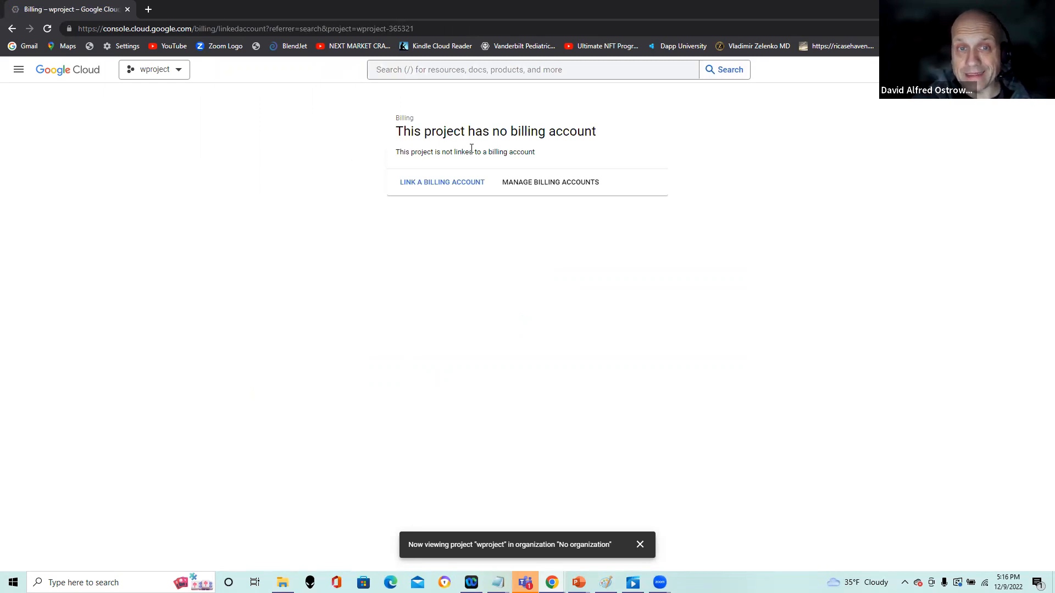
mouse_move(473, 154)
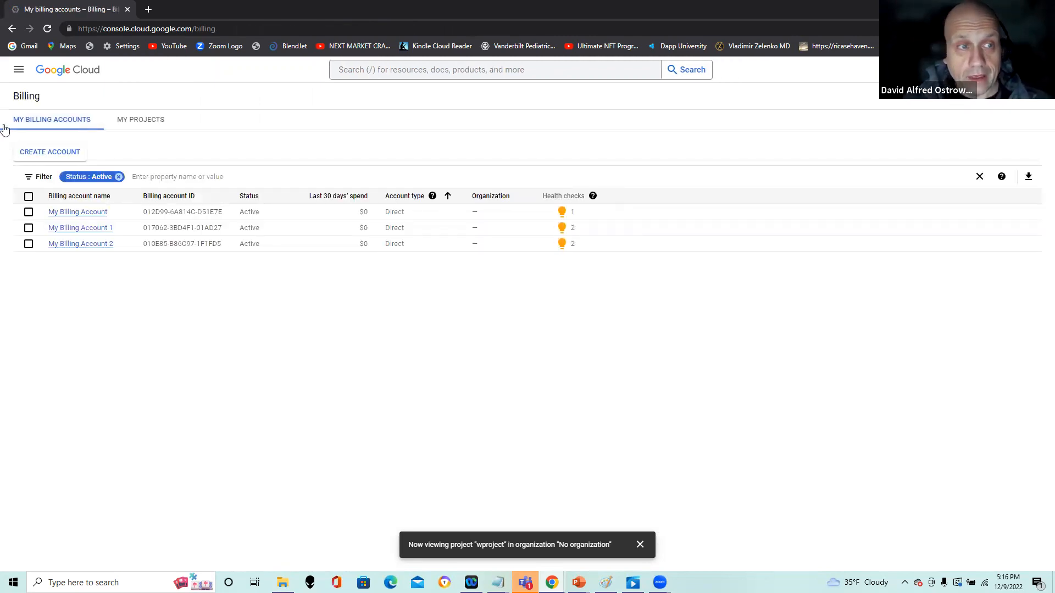
Bring up the My Projects list showing billing status for every project
left_click(140, 119)
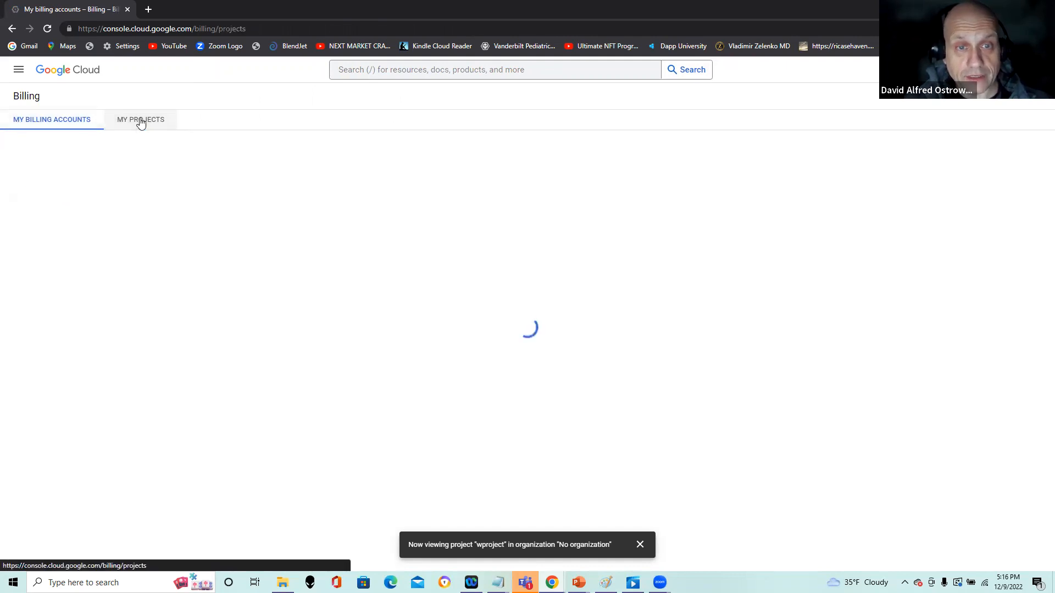
left_click(141, 118)
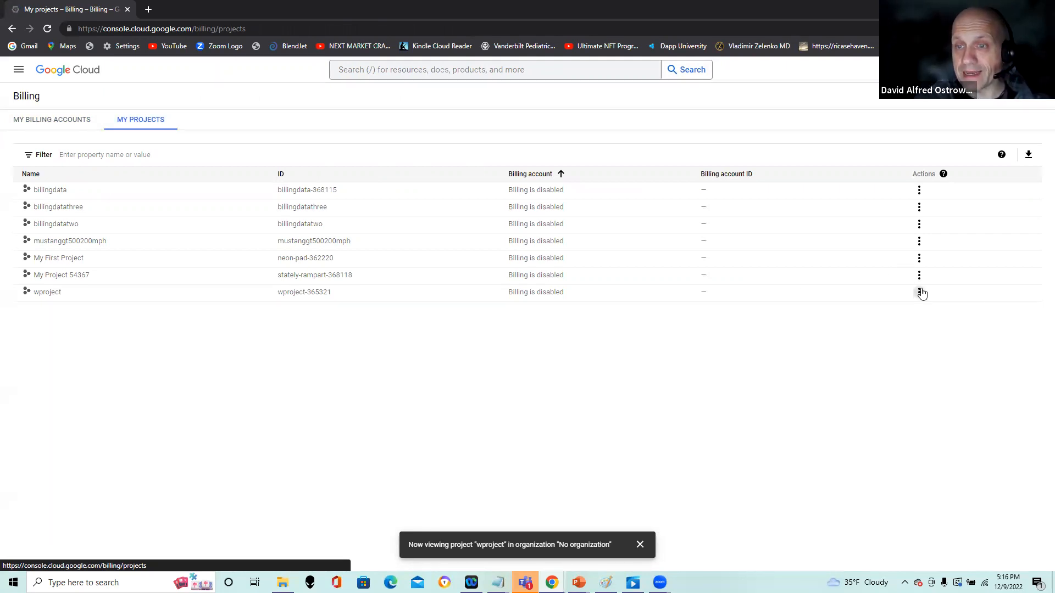
Change wproject's billing to My Billing Account and confirm with Set Account
left_click(919, 293)
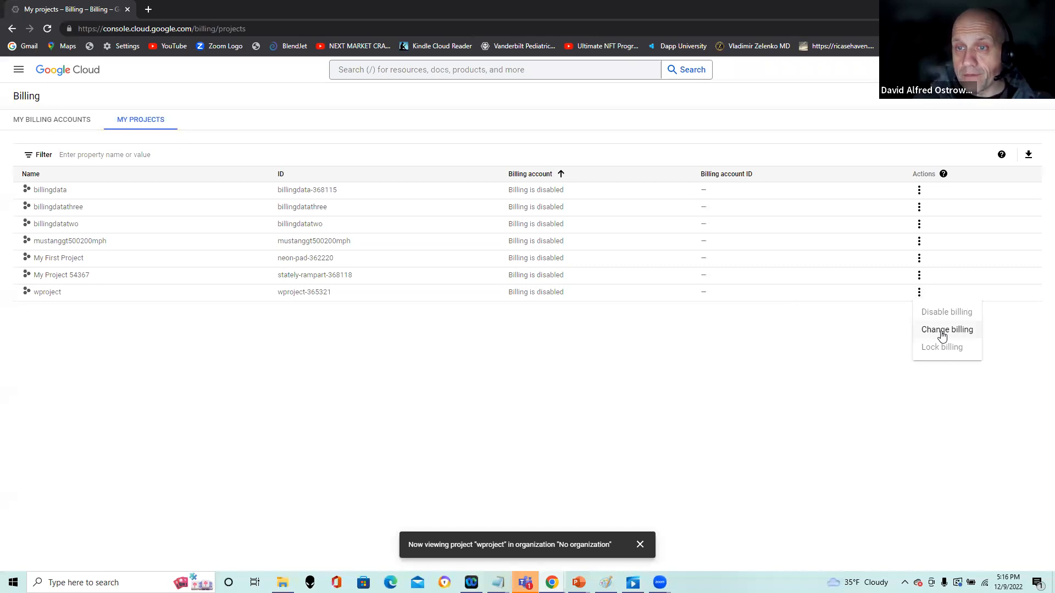
left_click(942, 336)
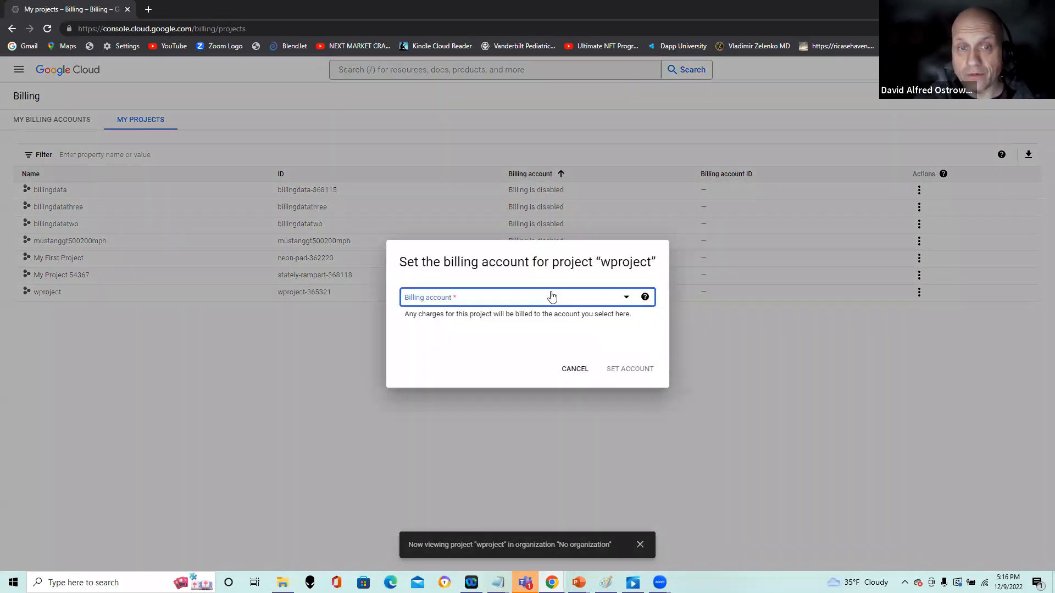
left_click(526, 297)
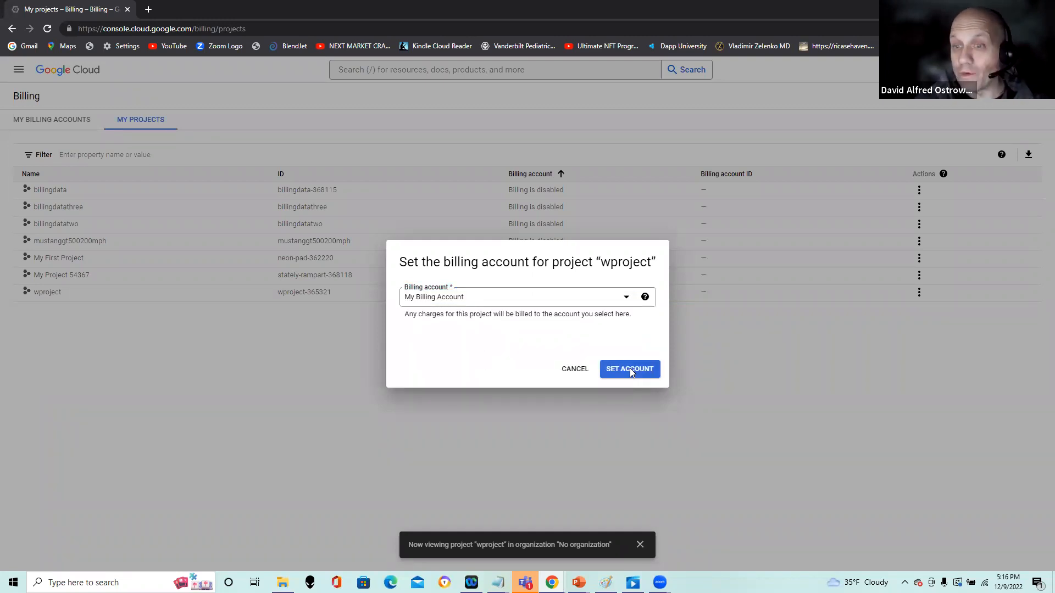
left_click(628, 369)
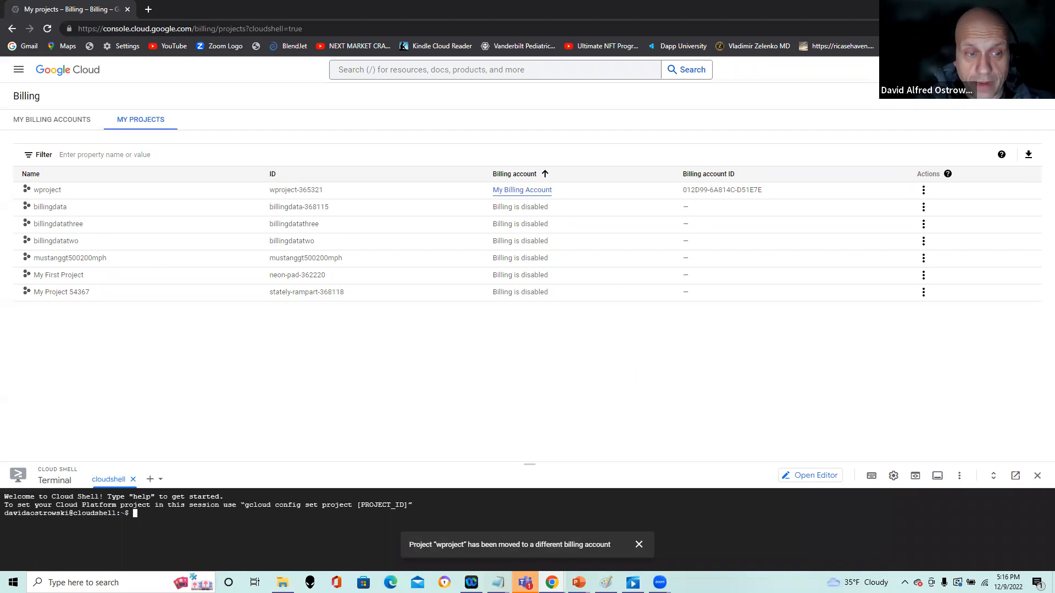
mouse_move(665, 368)
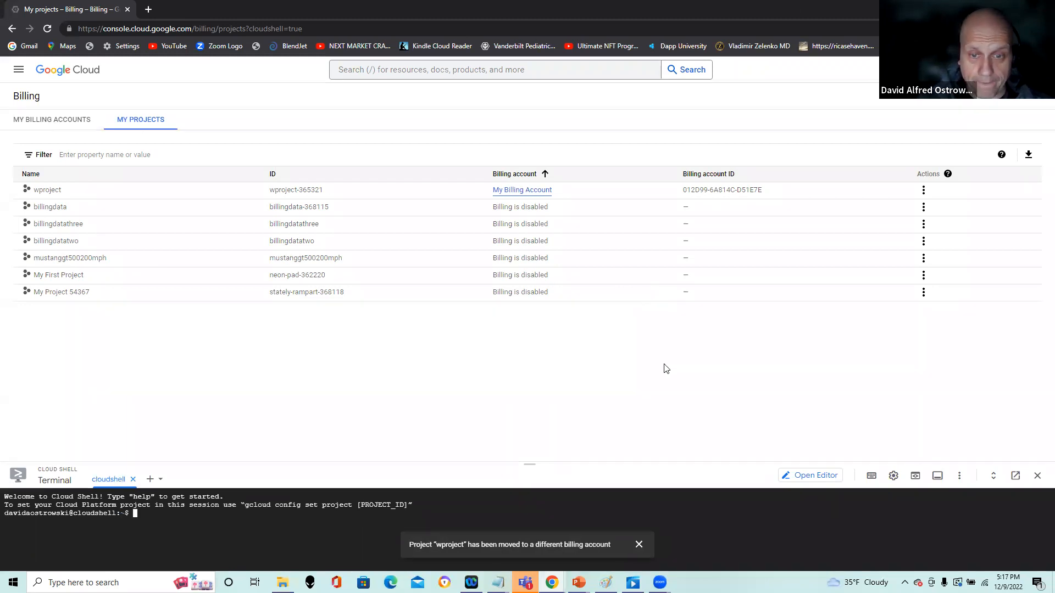
Enlarge the Cloud Shell terminal and list the available gcloud projects
left_click_drag(529, 465, 530, 307)
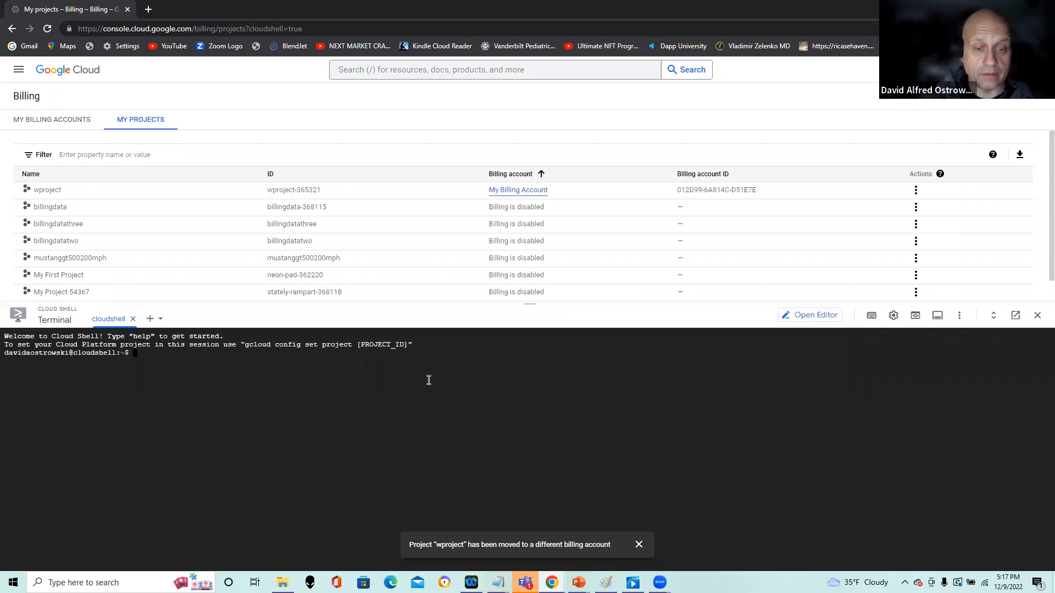
type("ls")
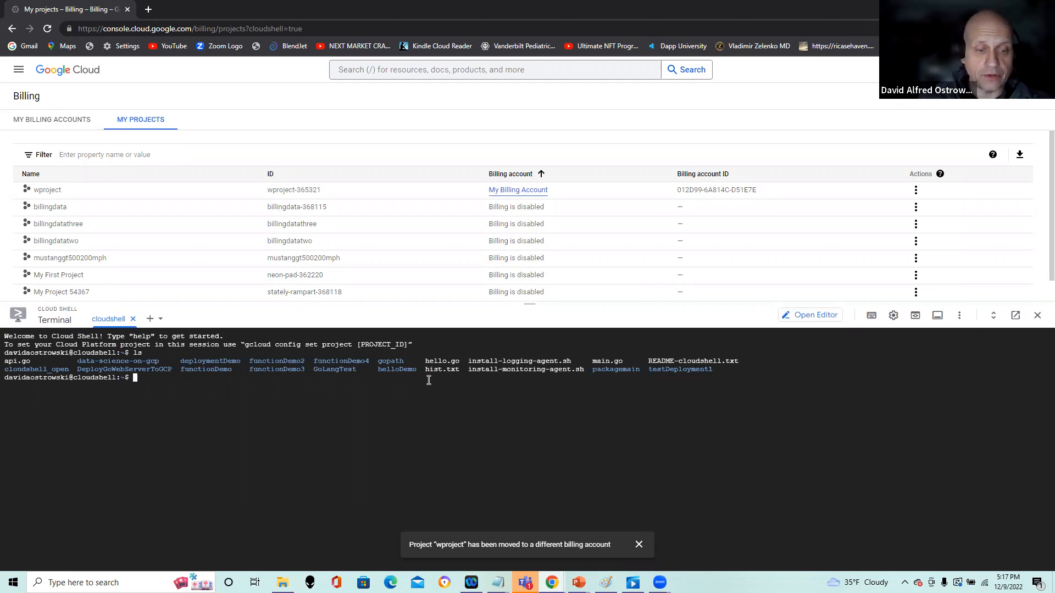
type("gcloud")
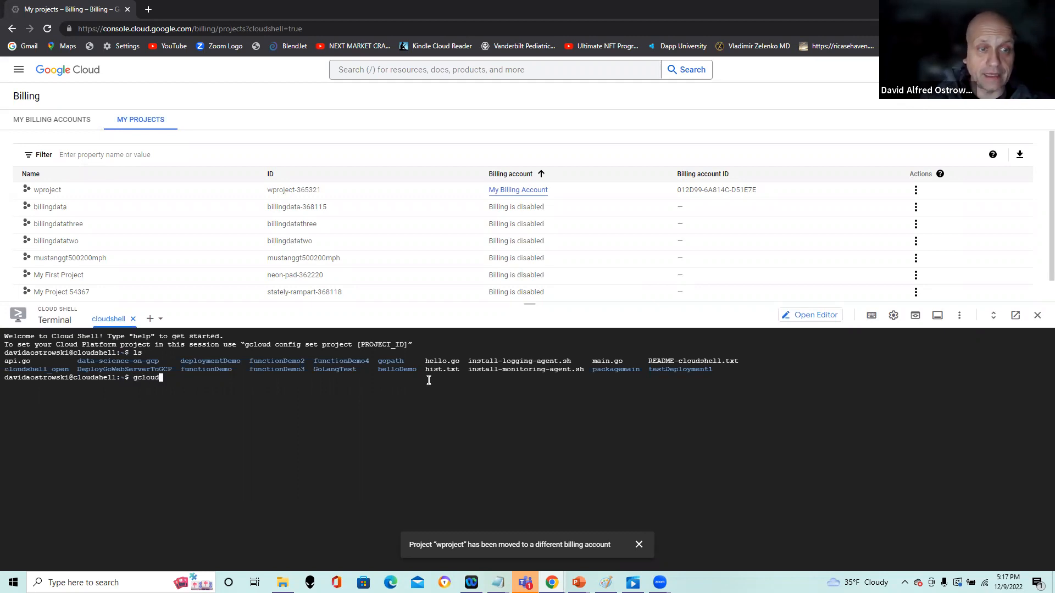
type("pro")
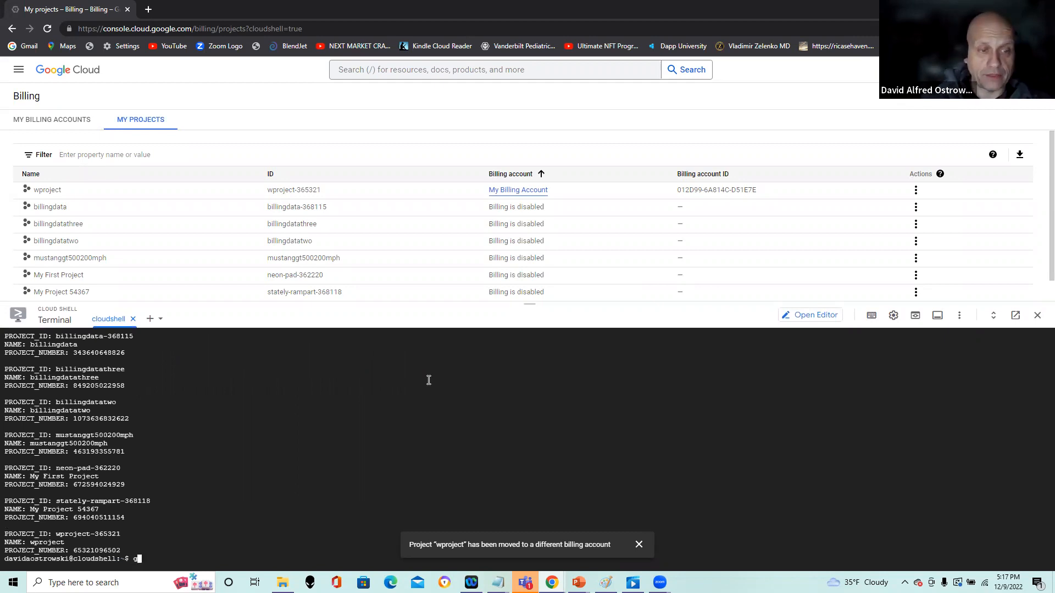
Run gcloud config set project to make wproject-365321 the active project
type("cloud")
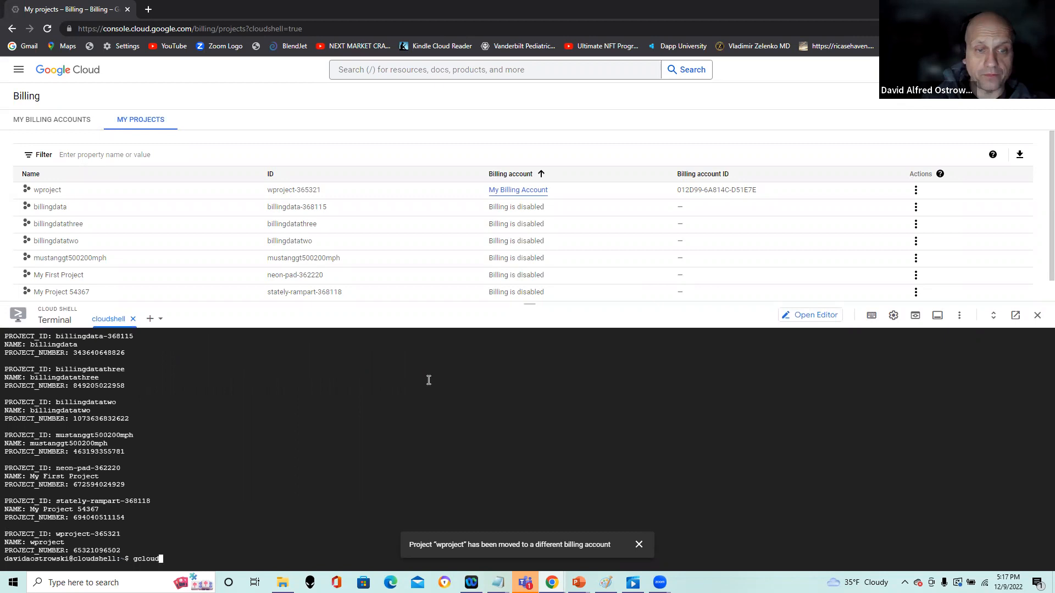
type("config set")
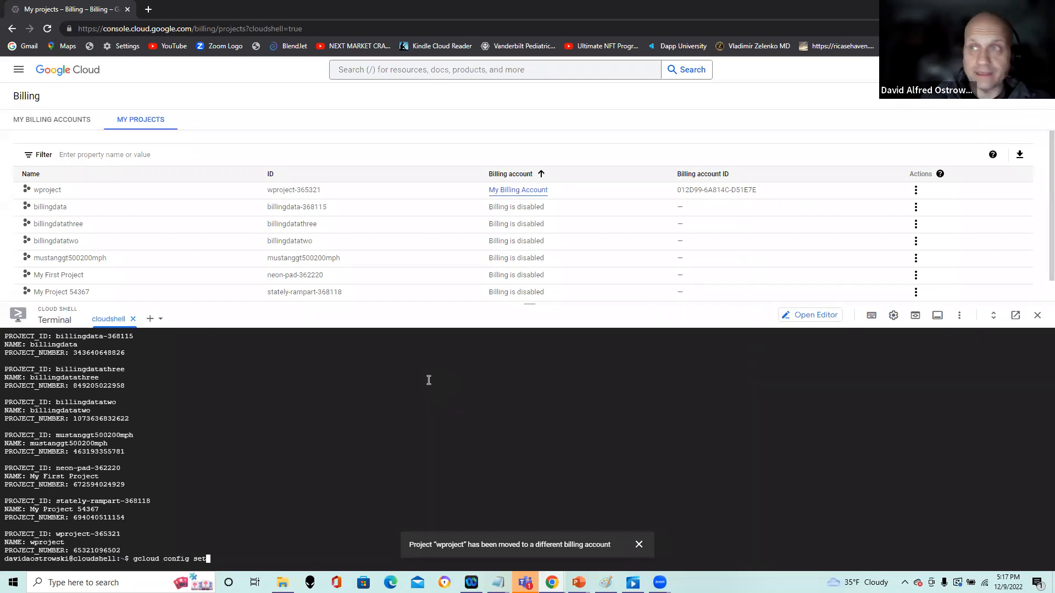
type("project")
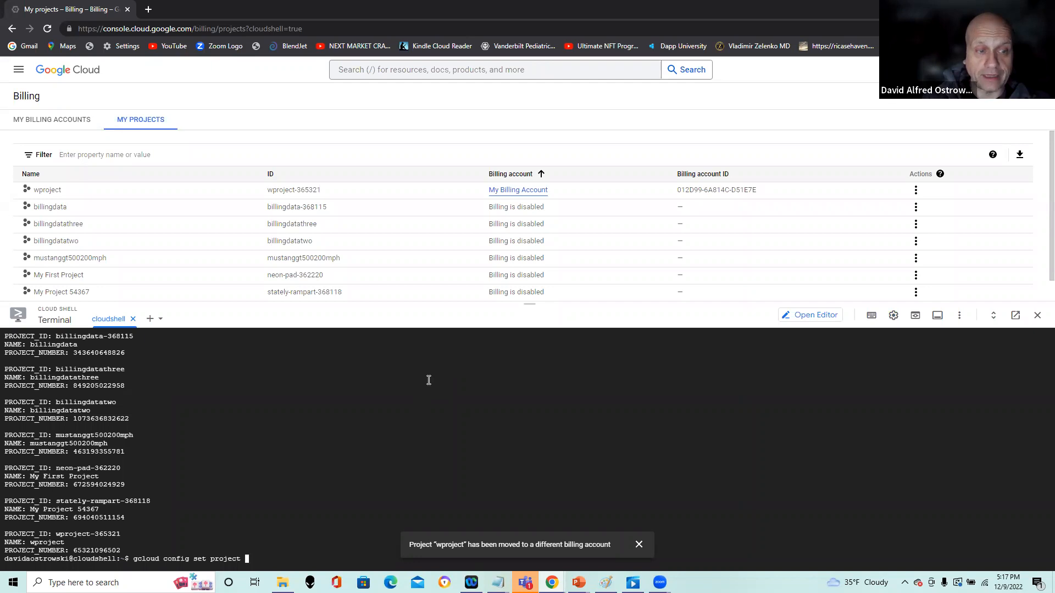
type("wproject-365321")
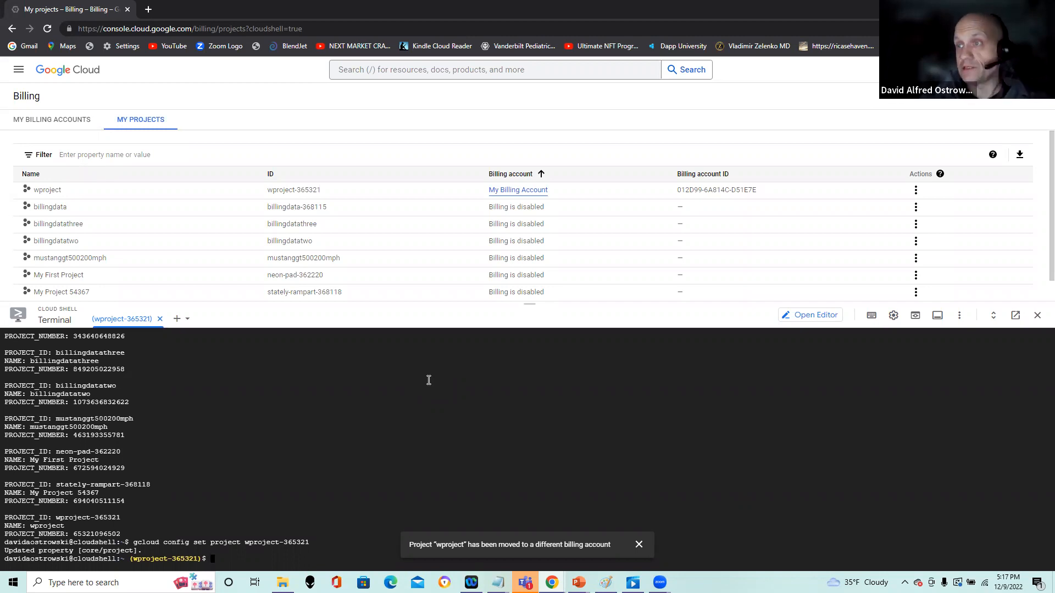
mouse_move(313, 503)
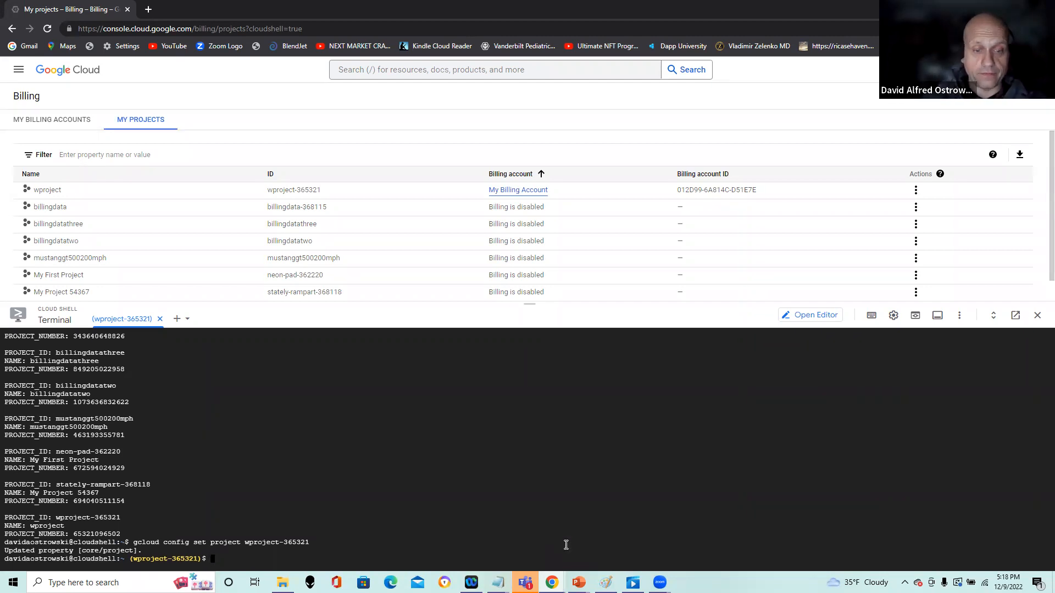
List the home directory, mkdir functionDemo5 after functionDemo4 exists, then cd in and list it empty
type("ls")
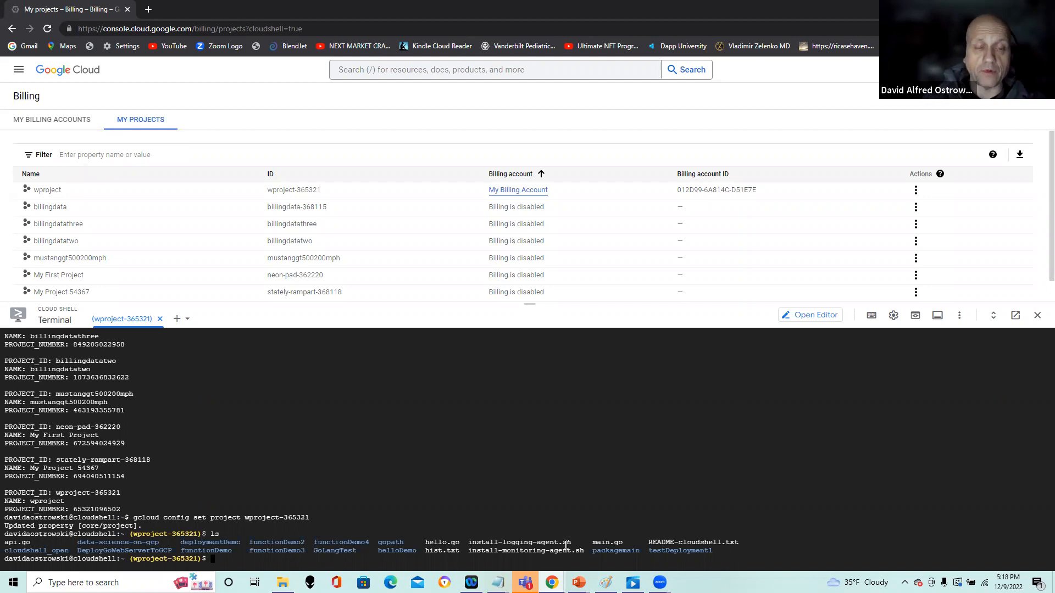
type("mkdir")
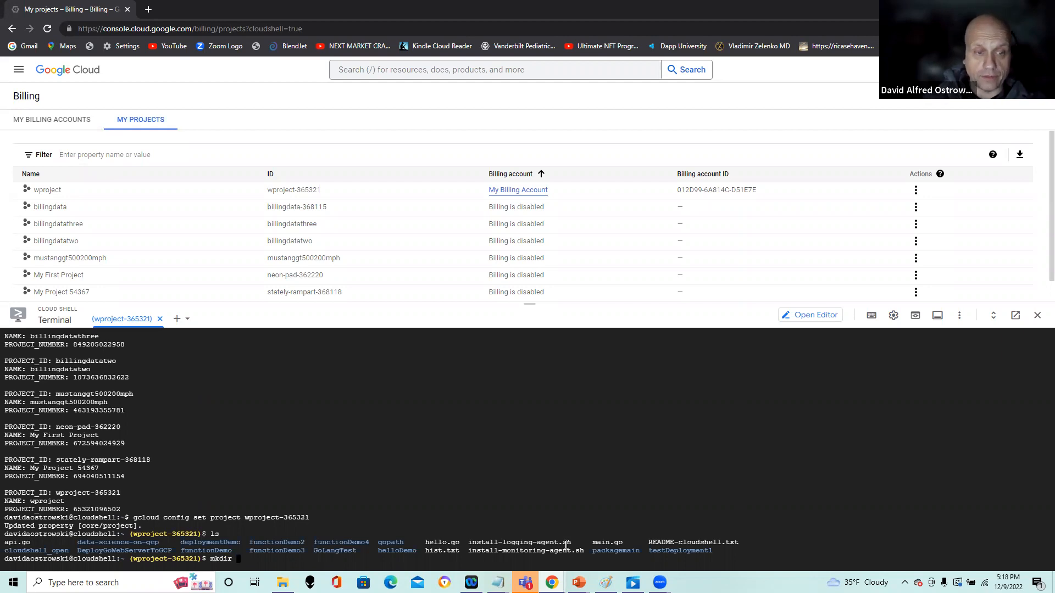
type("functionDmo")
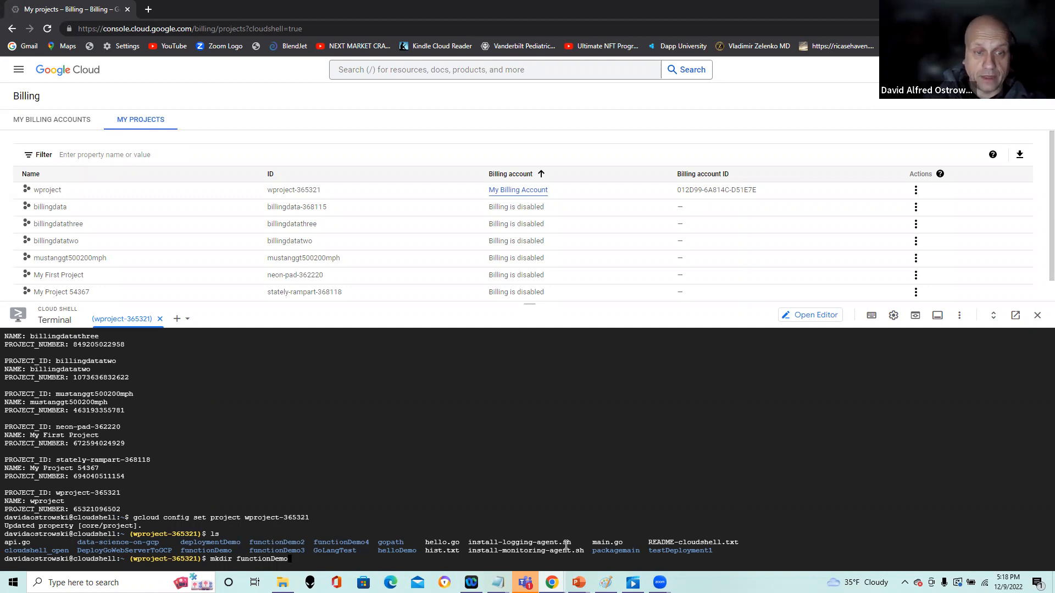
type("4")
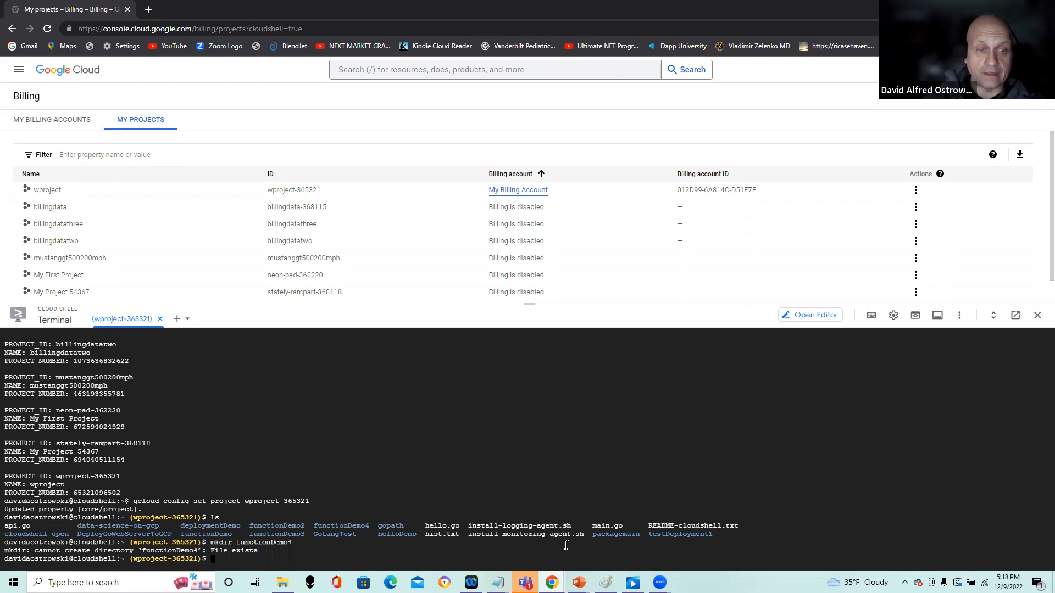
type("mkdir functionDemo5")
type("cd")
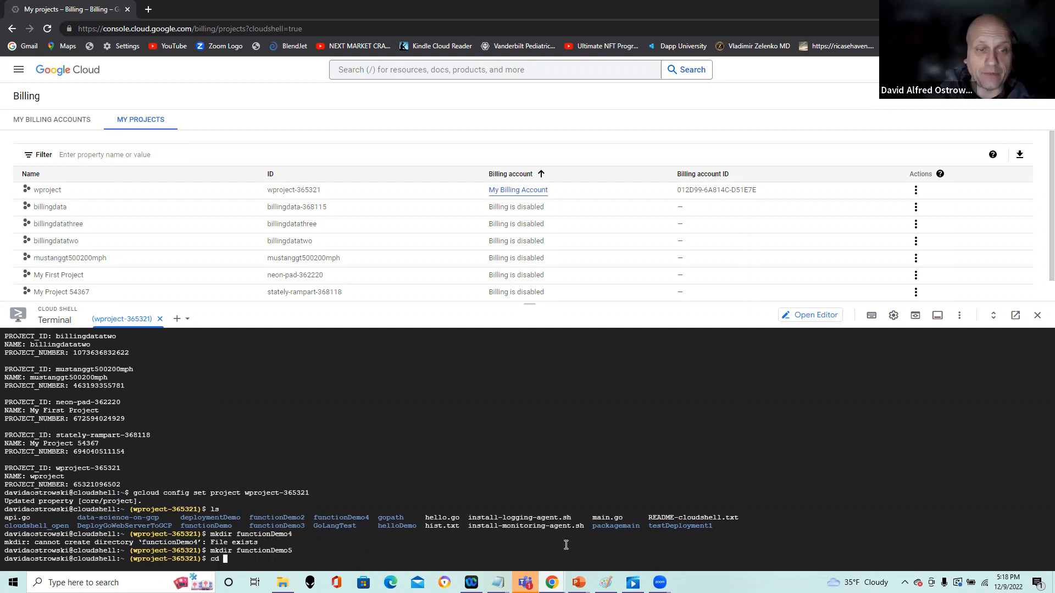
type("functionDemo6")
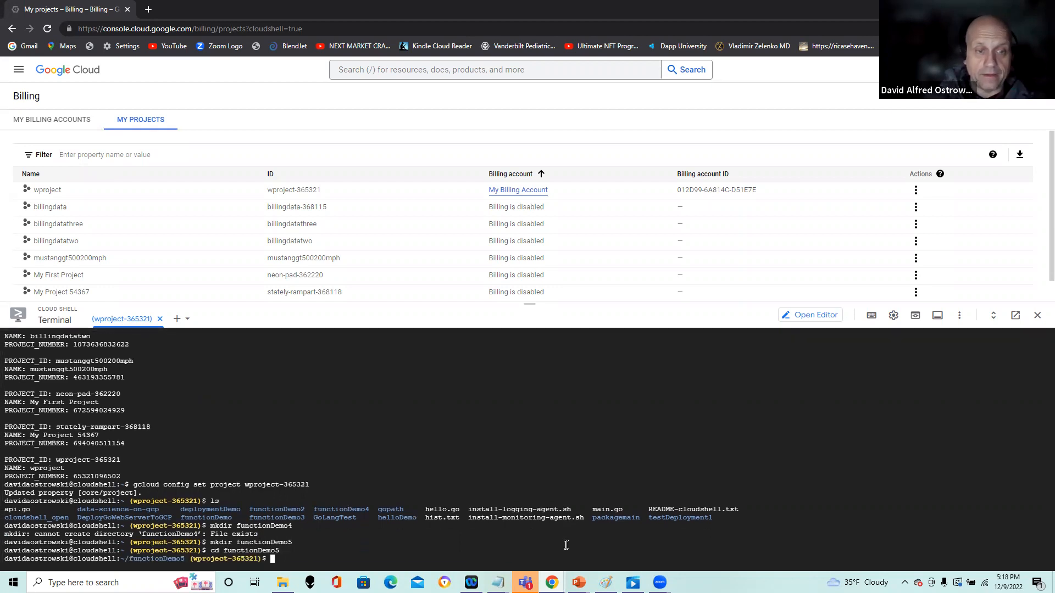
type("ls")
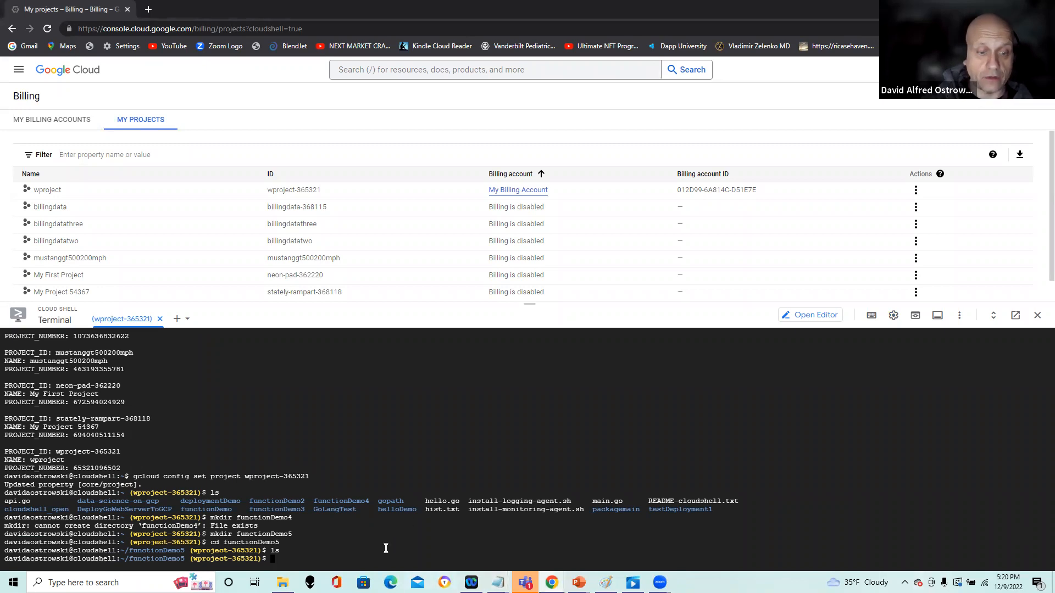
Run sudo apt-get update and sudo apt install golang-go, answering Y, then start the git clone command
type("sudo apt-get update")
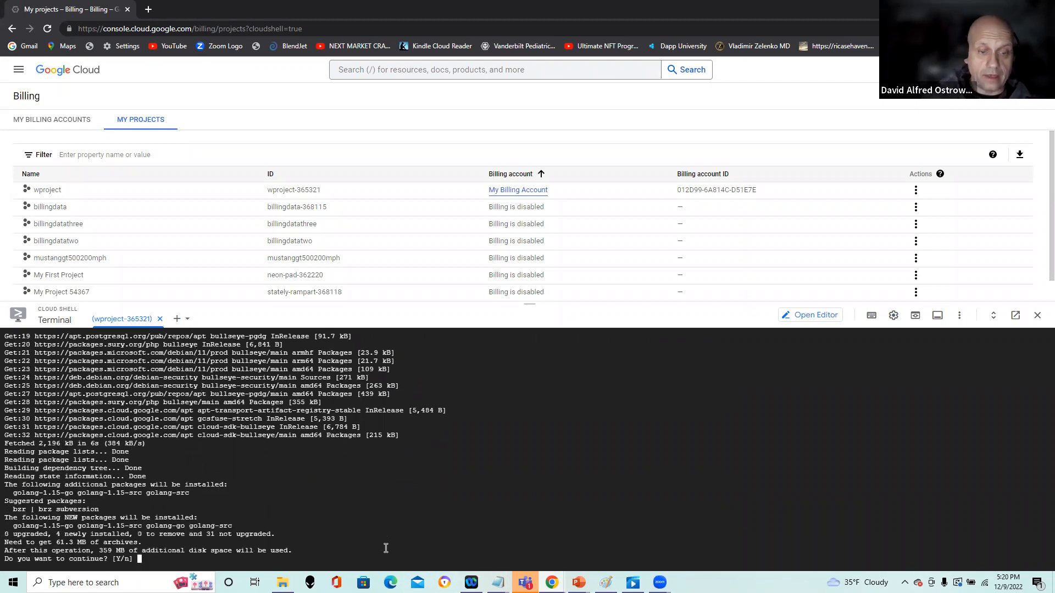
type("Y")
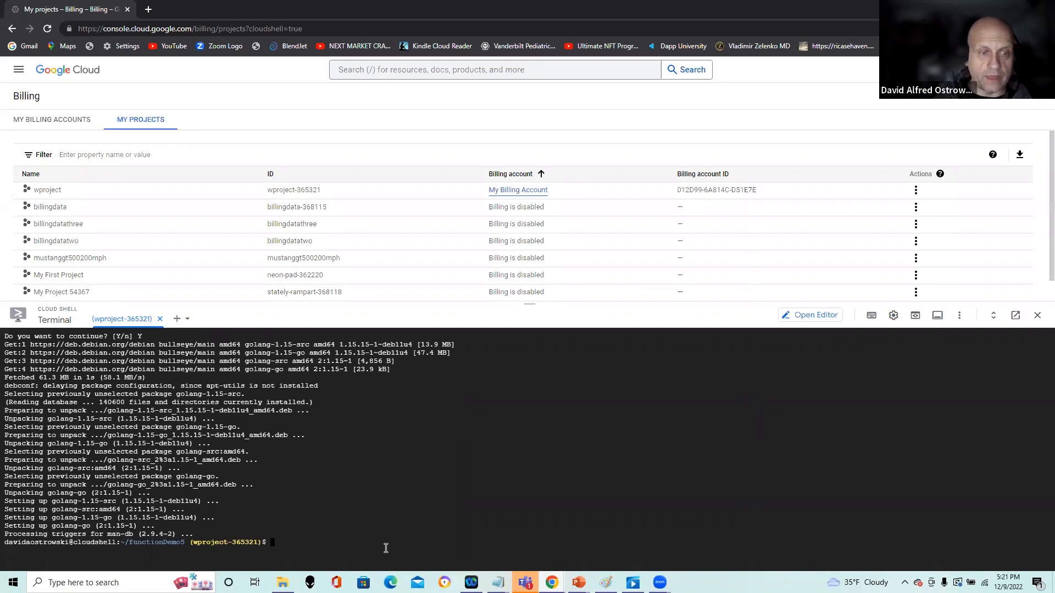
type("ls")
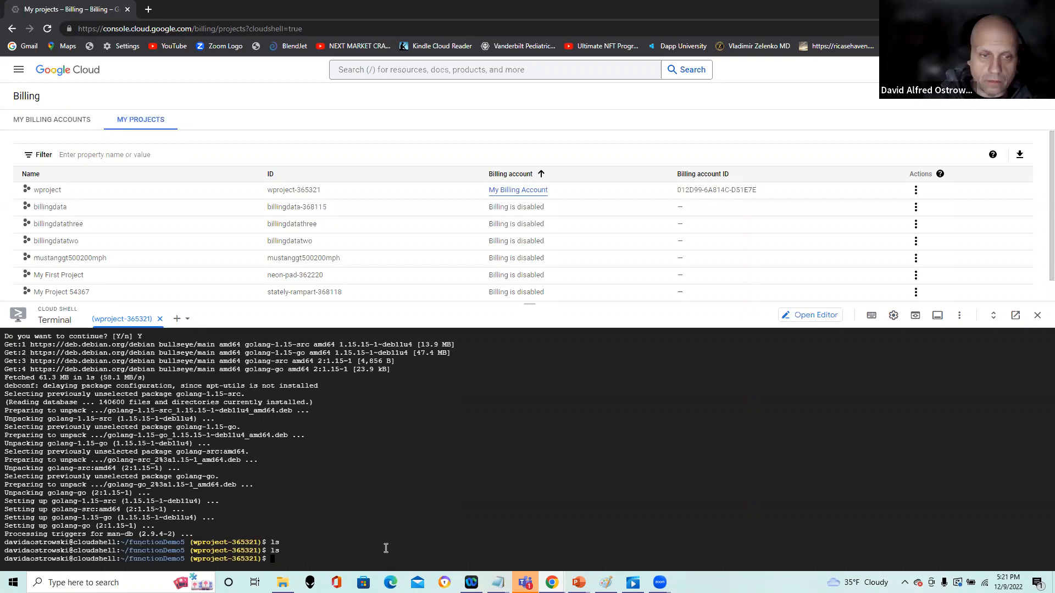
type("sudo apt install golang-go")
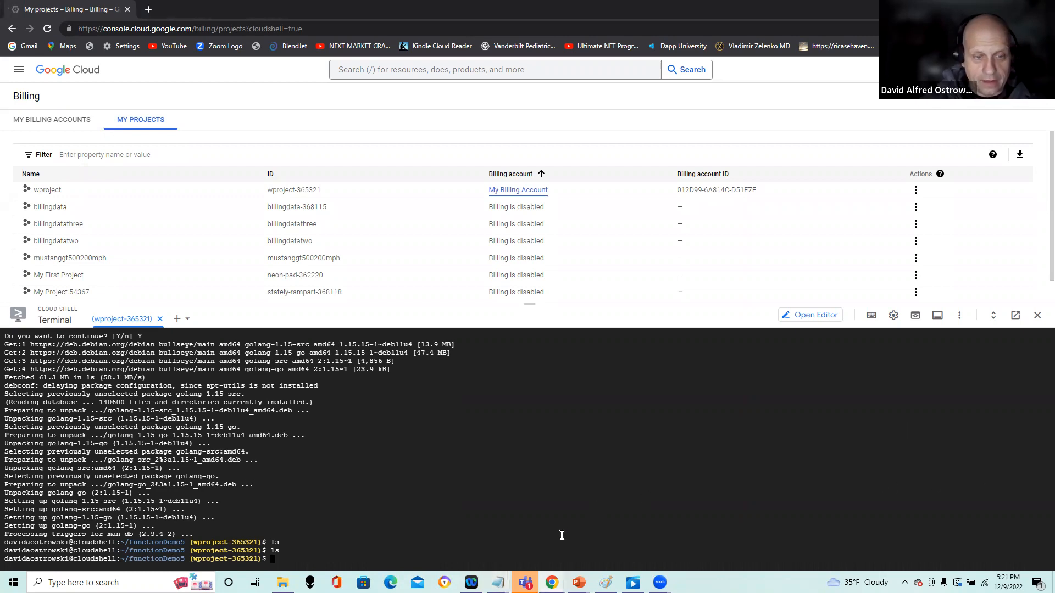
type("git clone https://github.com/davidalfredostrowski/GoogleCloudFunctionDemo")
type("cd")
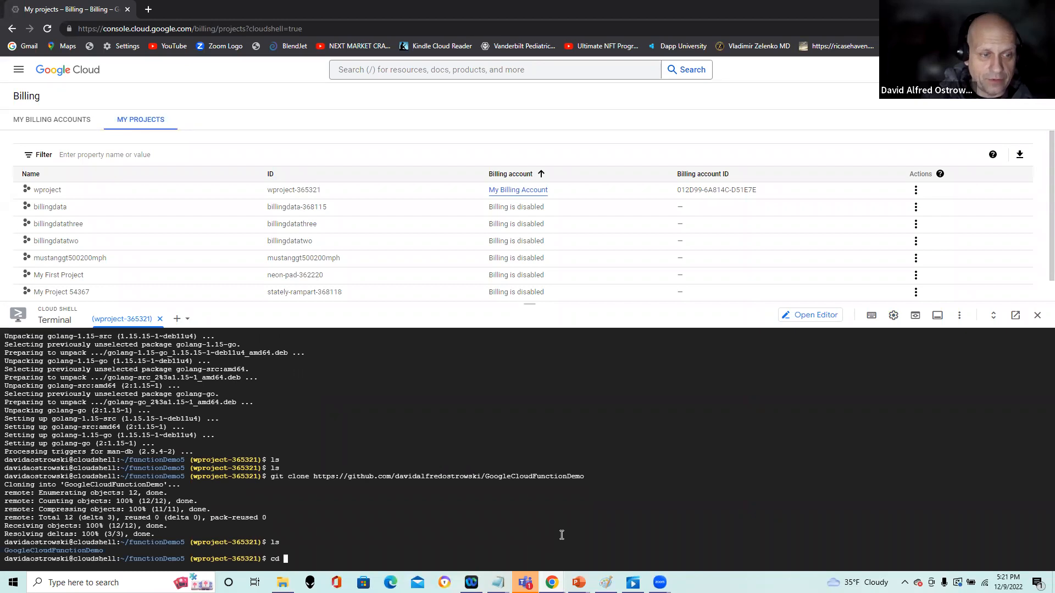
Enter GoogleCloudFunctionDemo/, list its files, cat go.mod, then start vi on hello.go
type("GoogleCloudFunctionDemo/")
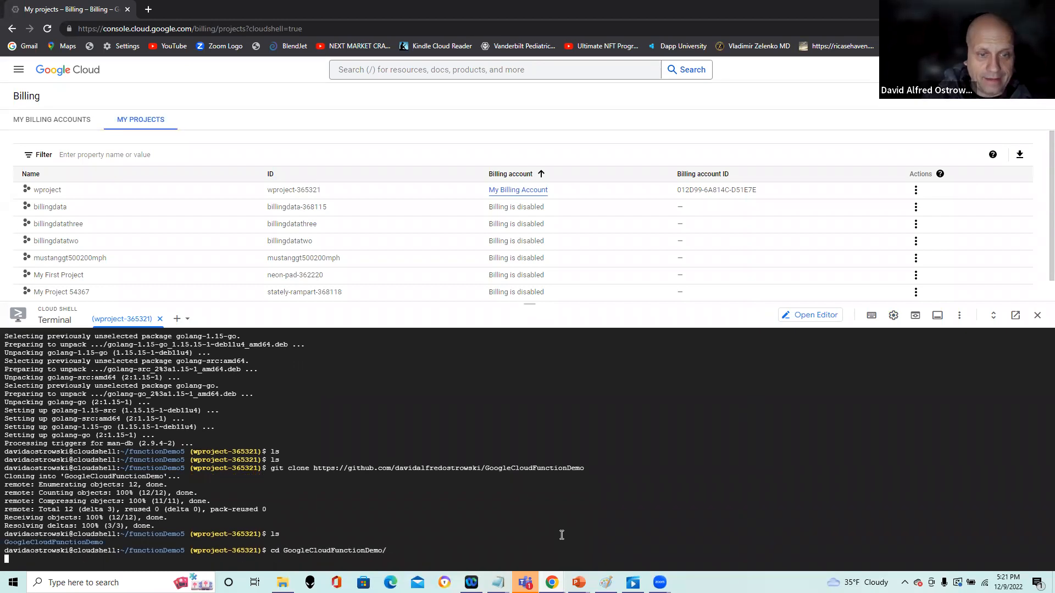
type("ls")
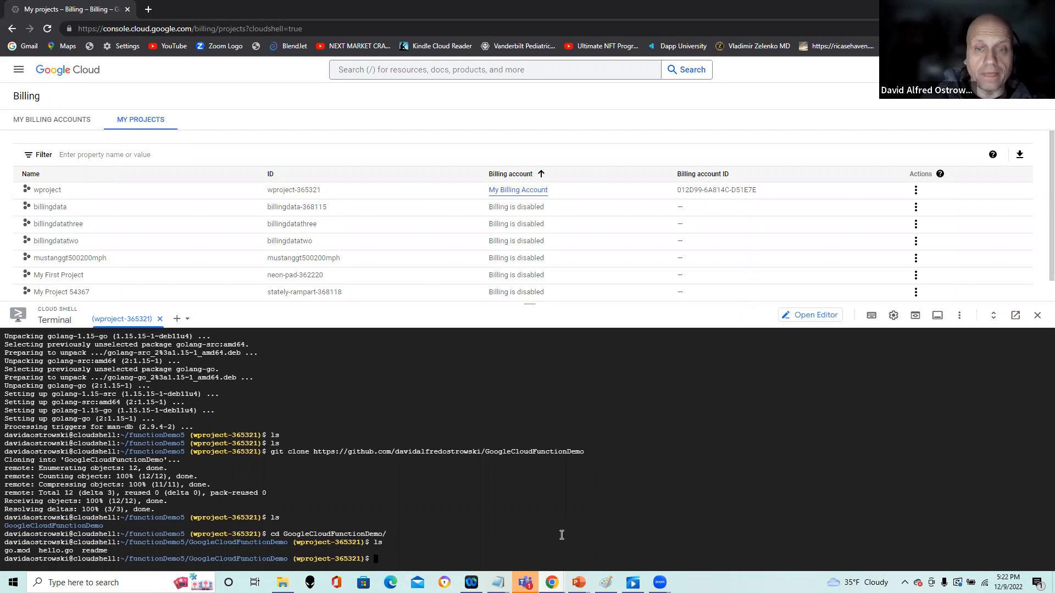
type("c")
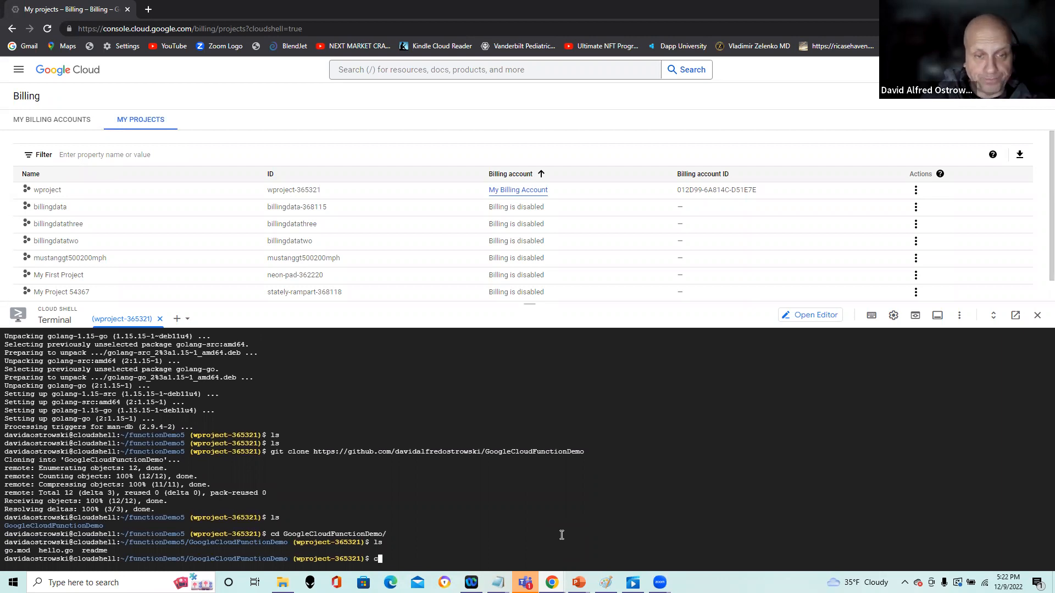
type("at")
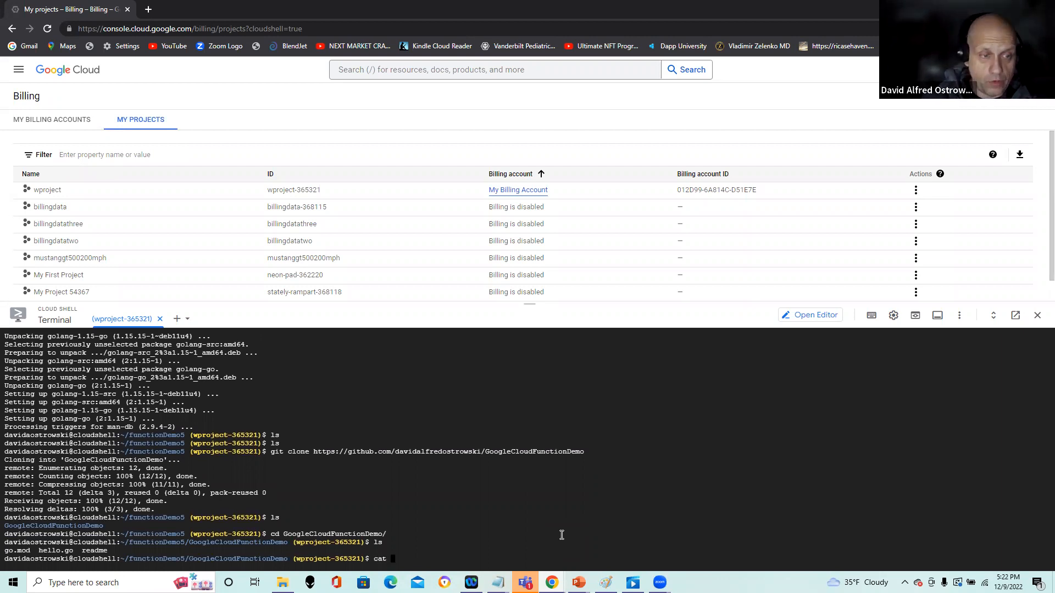
type("go.mod")
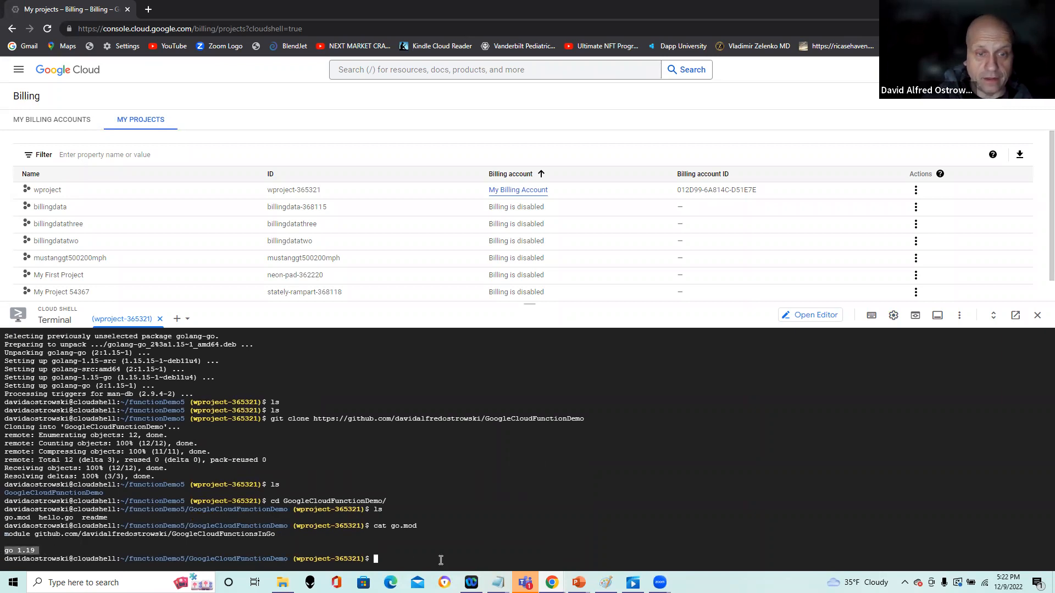
type("ls")
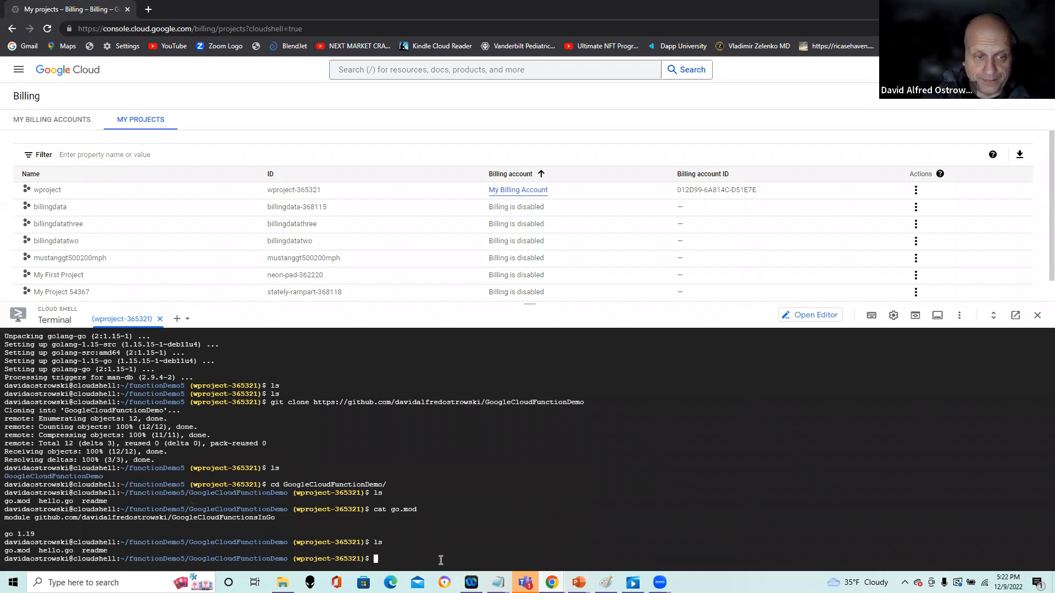
type("vi hello.go")
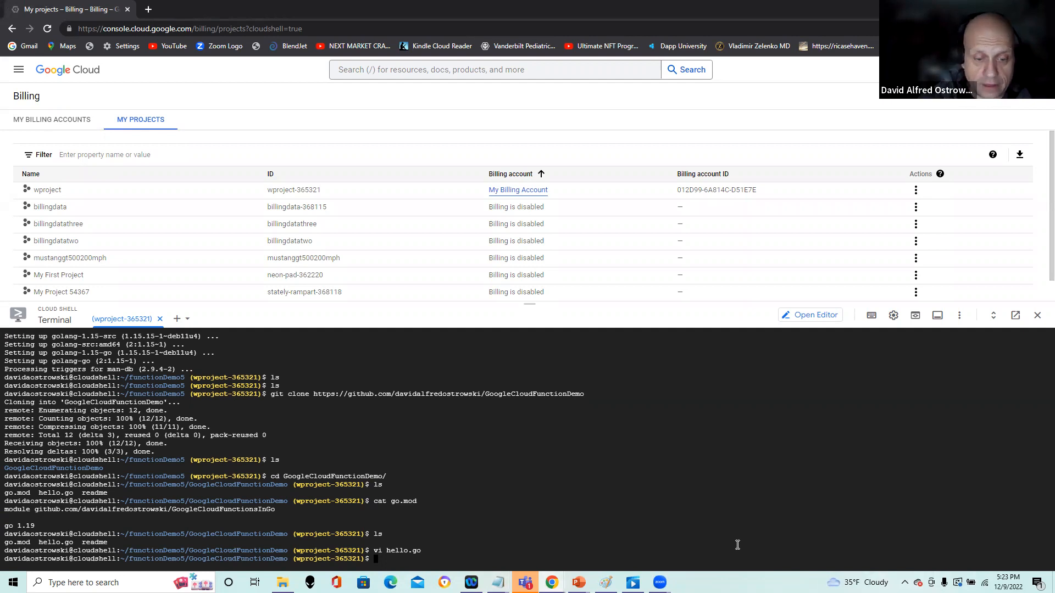
Run gcloud services enable cloudfunctions.googleapis.com and export GO111MODULE=on
type("gcloud services enable cloudfunctions.googleapis.com")
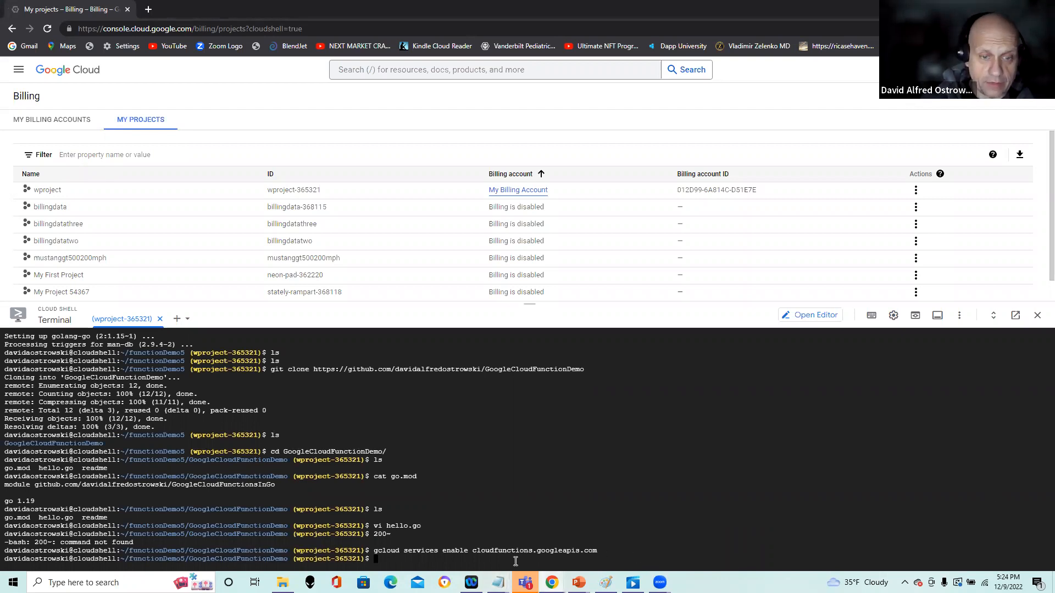
type("export GO111MODULE=on")
type("gcloud alpha functions deploy hello --entry-point F --runtime go111 --trigger-http --set-env-vars PROJECT_ID=neon-pad_362220")
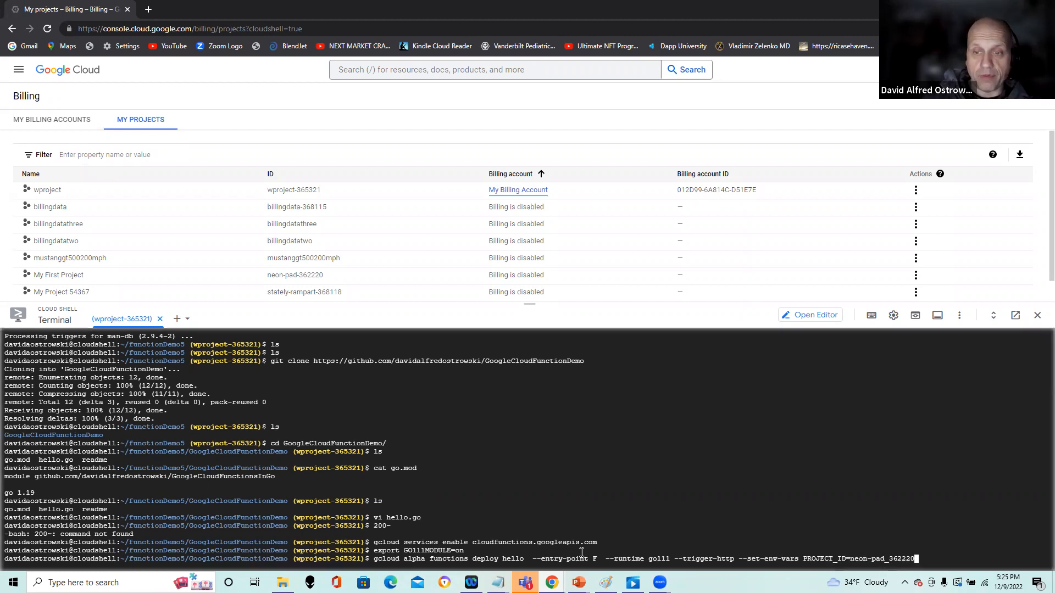
Correct PROJECT_ID to wproject-365321 in the deploy command and run it
key("Backspace")
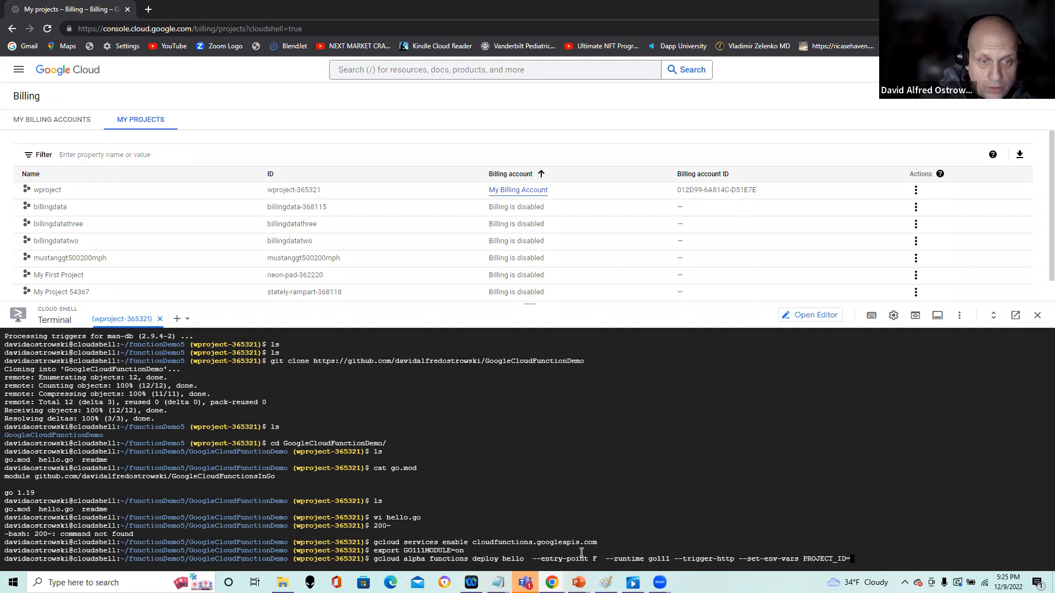
type("wproject")
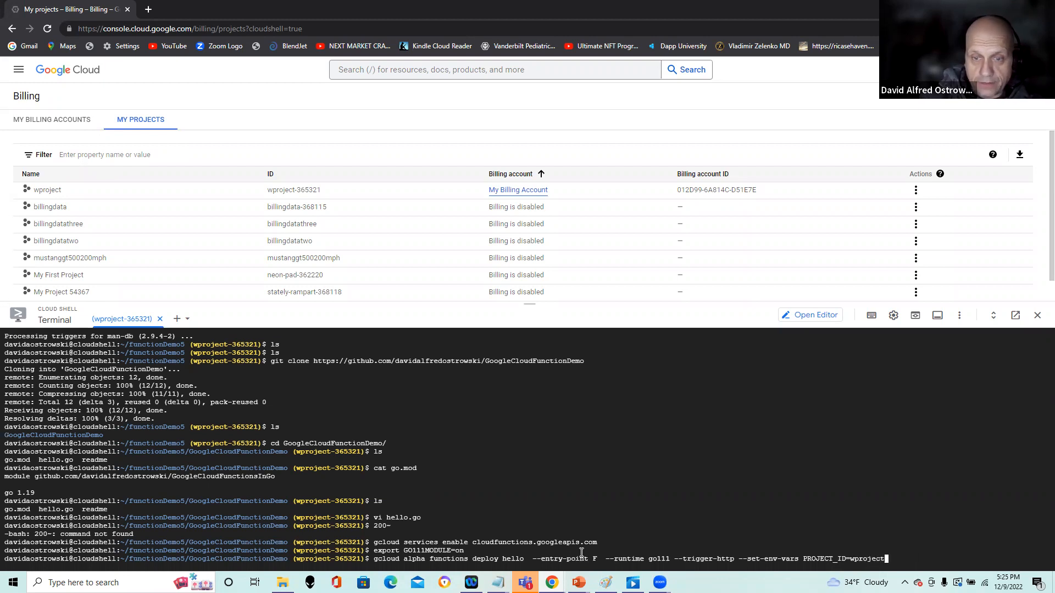
type("-365321")
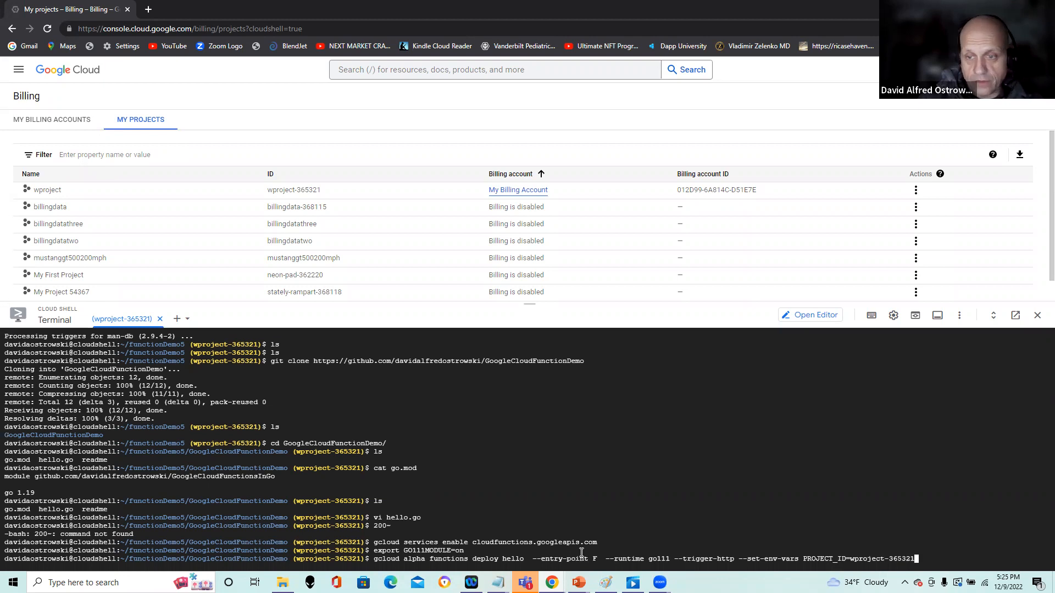
key("enter")
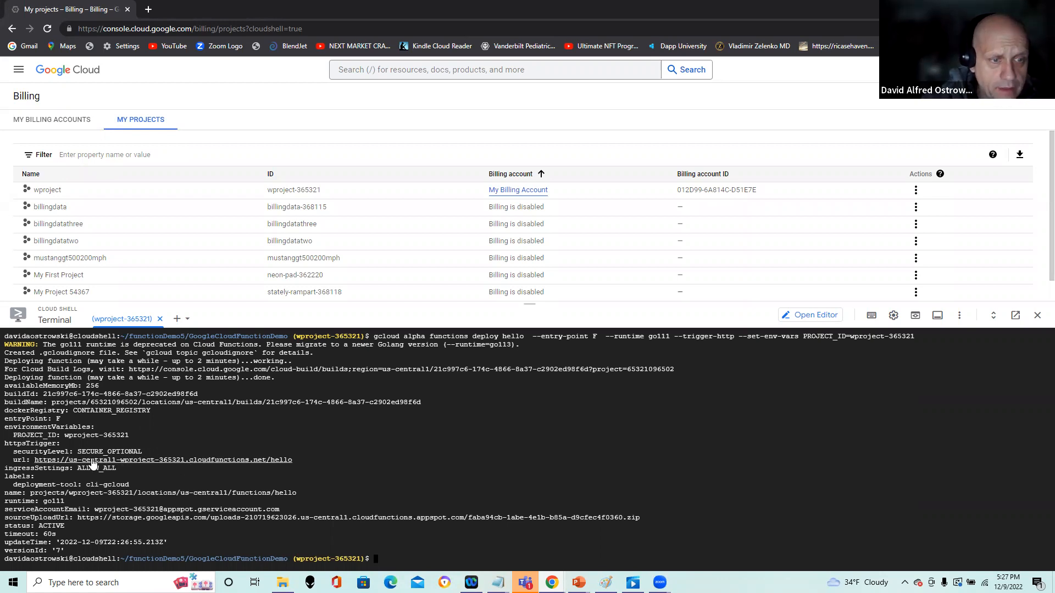
mouse_move(249, 464)
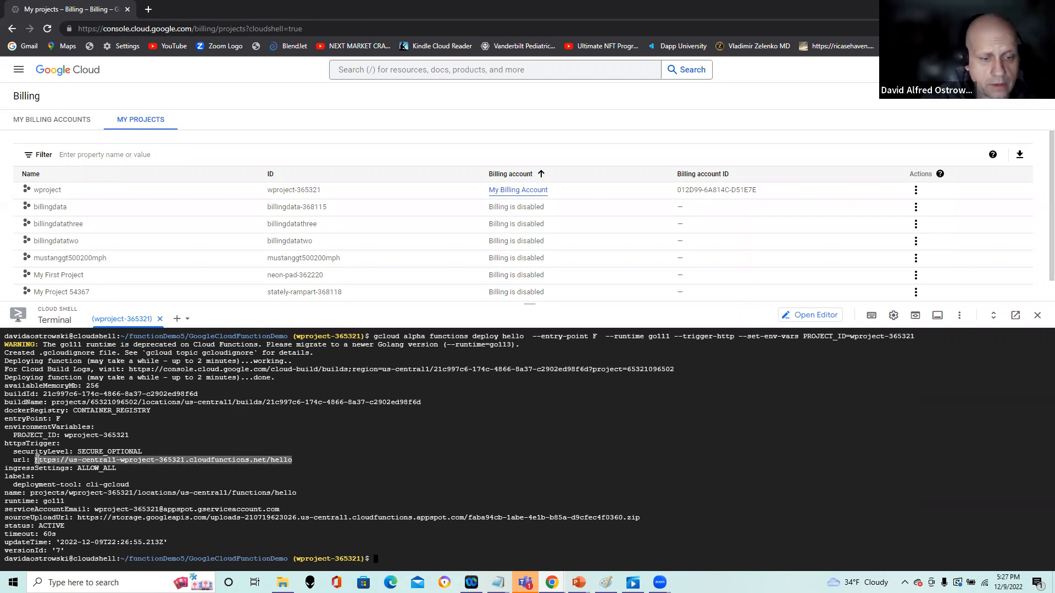
Copy the function's trigger URL from Cloud Shell and start a new browser tab
key("ctrl+c")
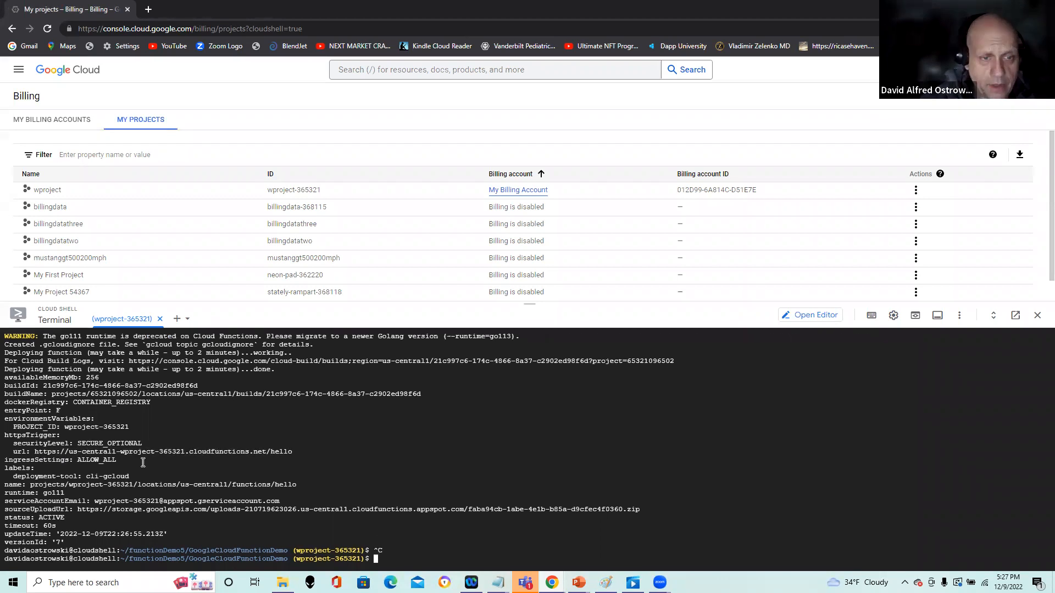
mouse_move(424, 559)
type("curl https://us-central1-wproject-365321.cloudfunctions.net/hello")
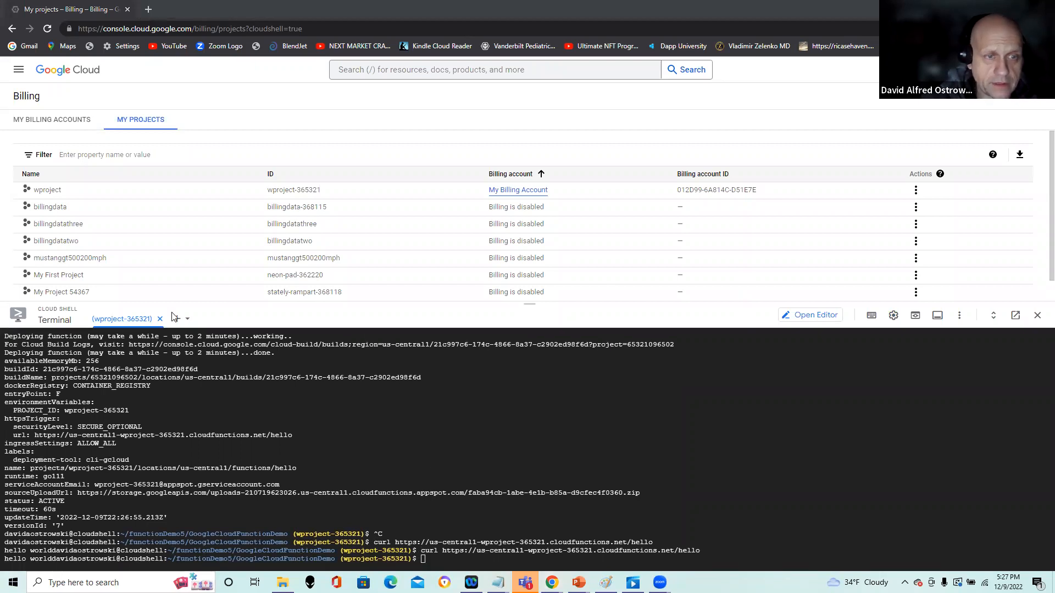
left_click(12, 583)
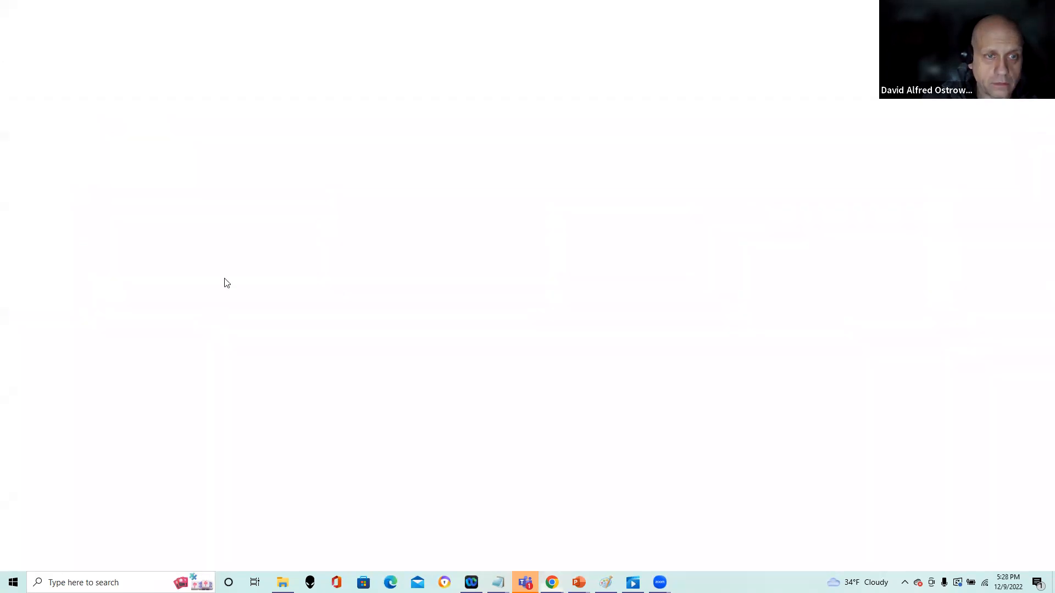
left_click(551, 582)
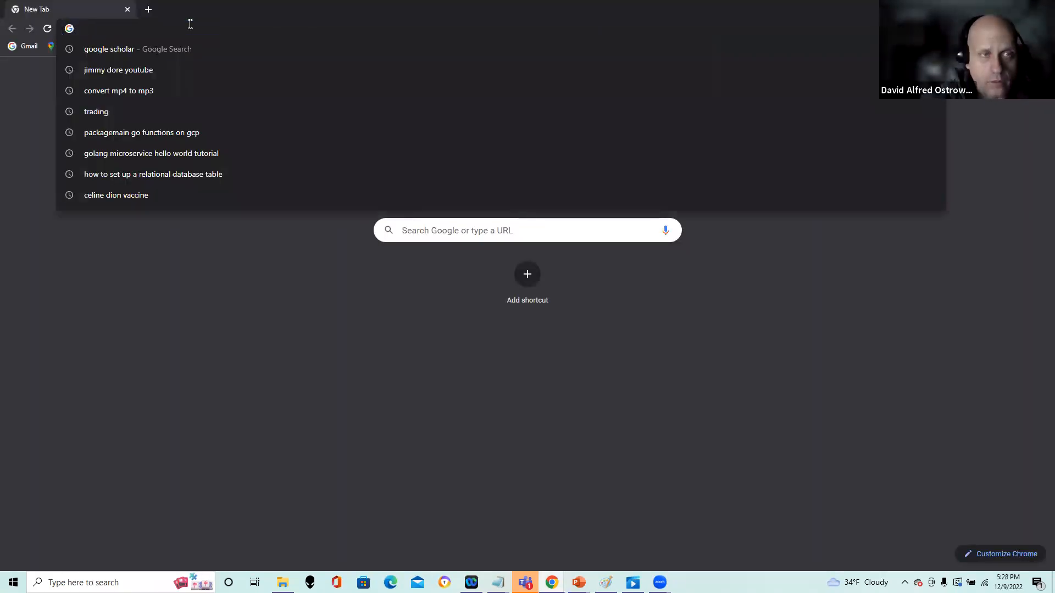
type("https://us-central1-wproject-365321.cloudfunctions.net/hello")
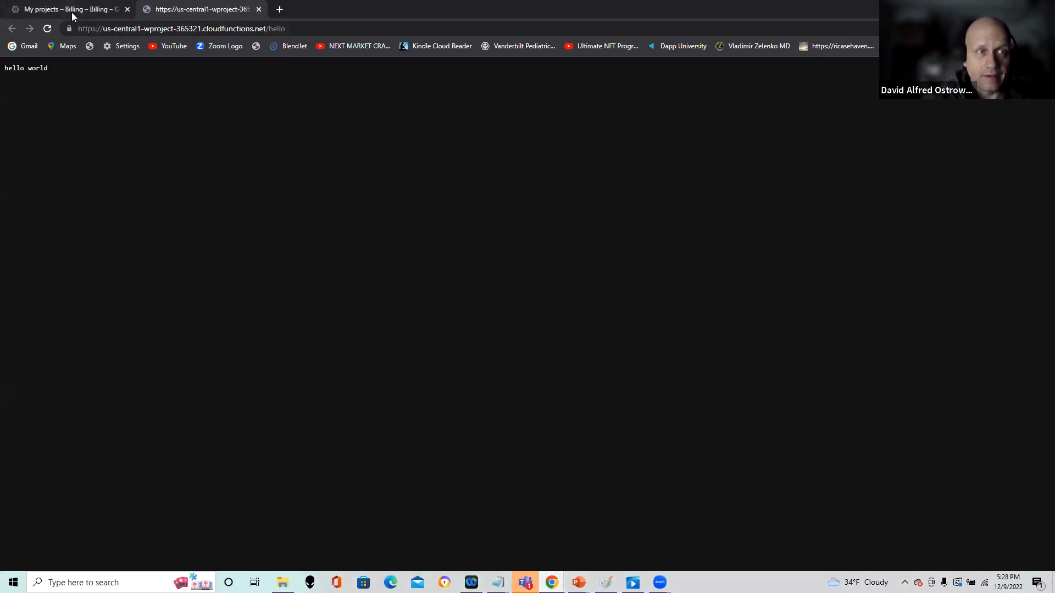
left_click(67, 9)
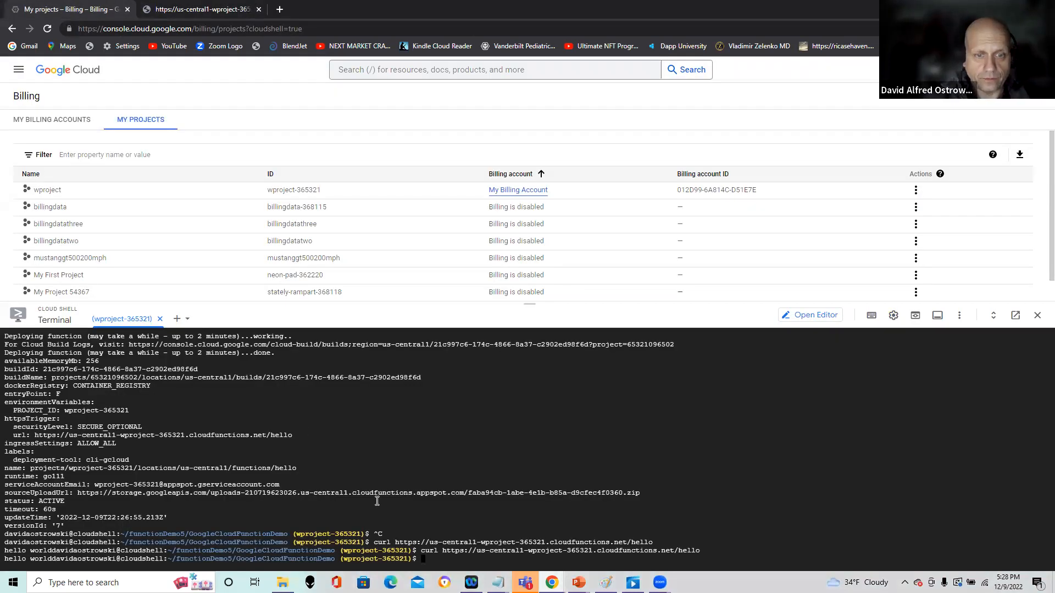
Display the hello.go source with cat, confirming the handler writes 'hello world'
type("cat hello.go")
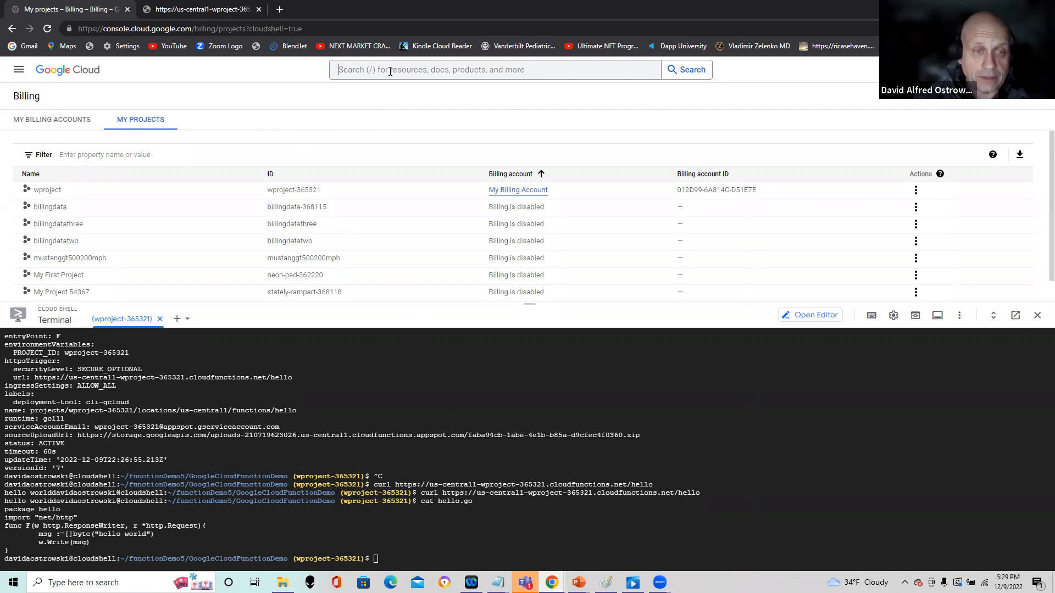
left_click(494, 69)
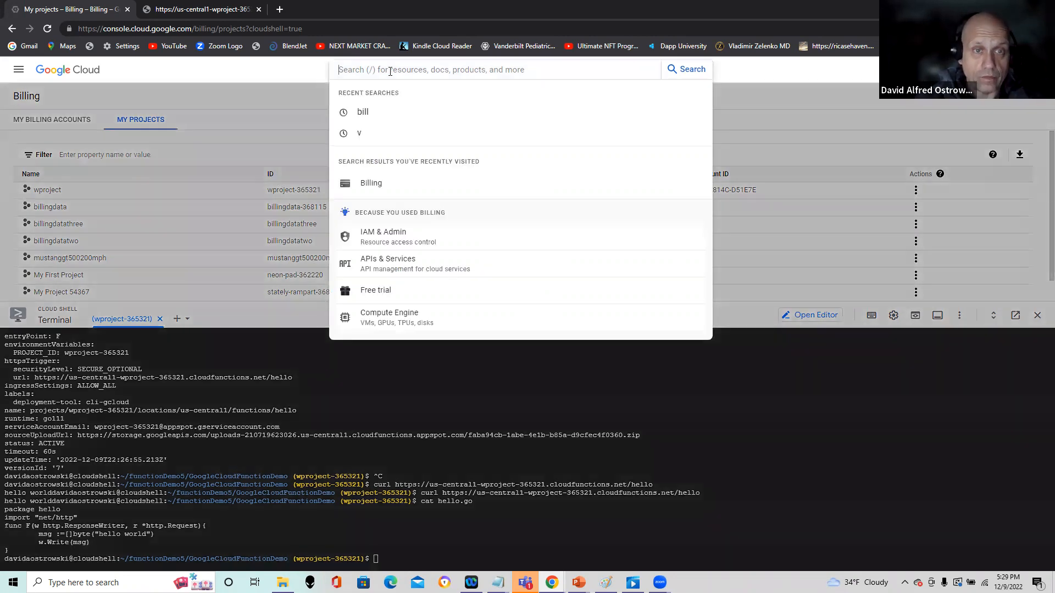
left_click(363, 112)
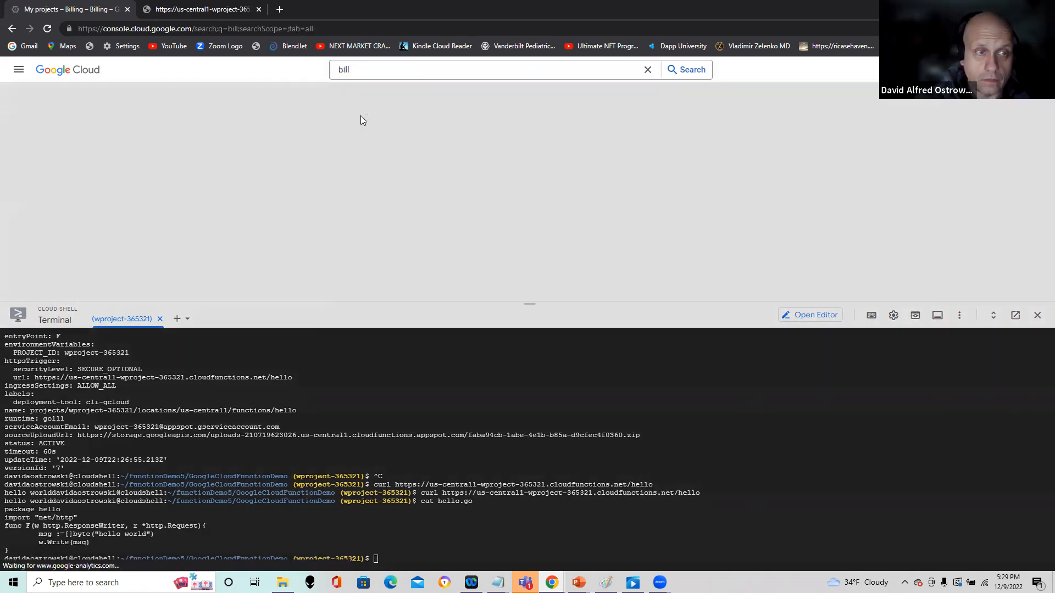
left_click(686, 69)
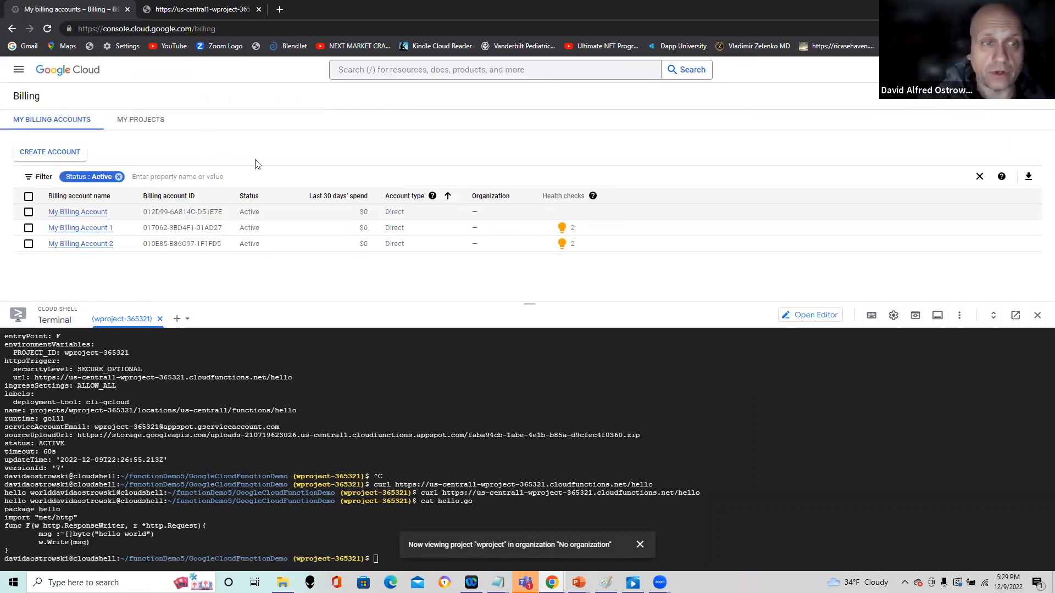
left_click(141, 119)
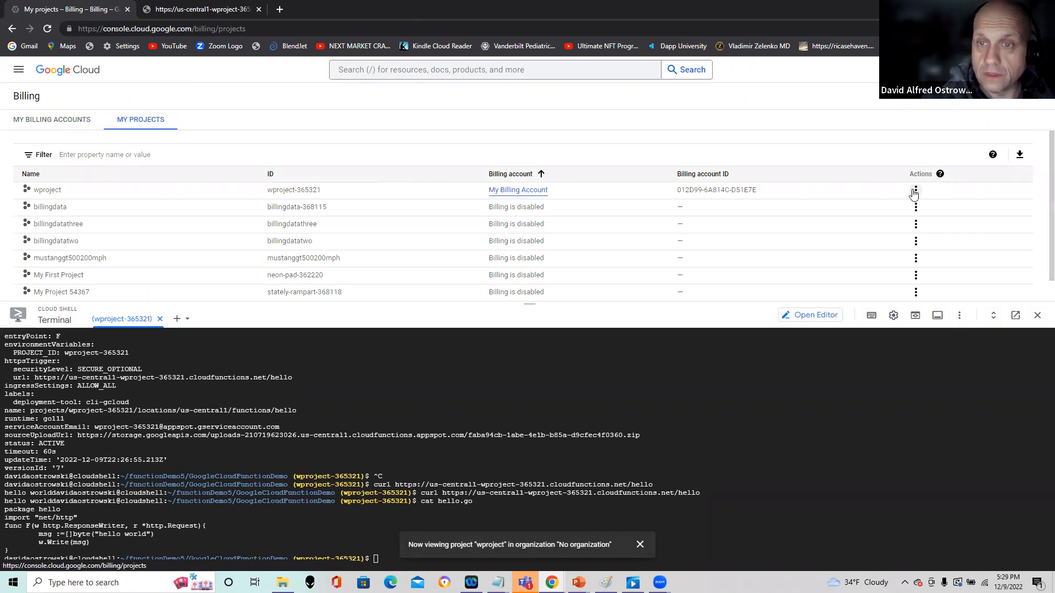
Disable billing for wproject via its Actions menu and confirm in the dialog
left_click(915, 190)
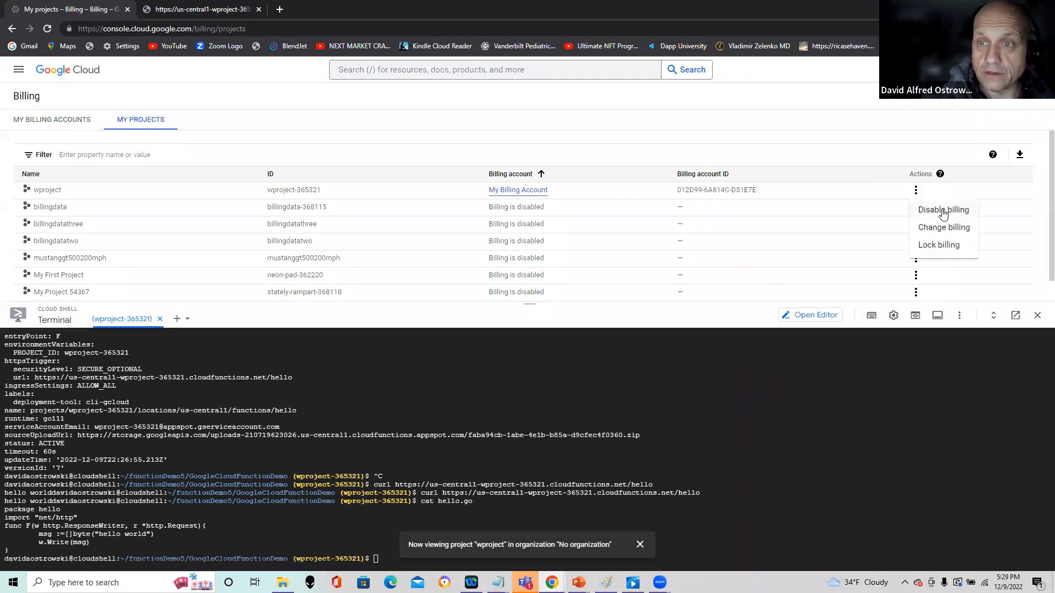
left_click(942, 208)
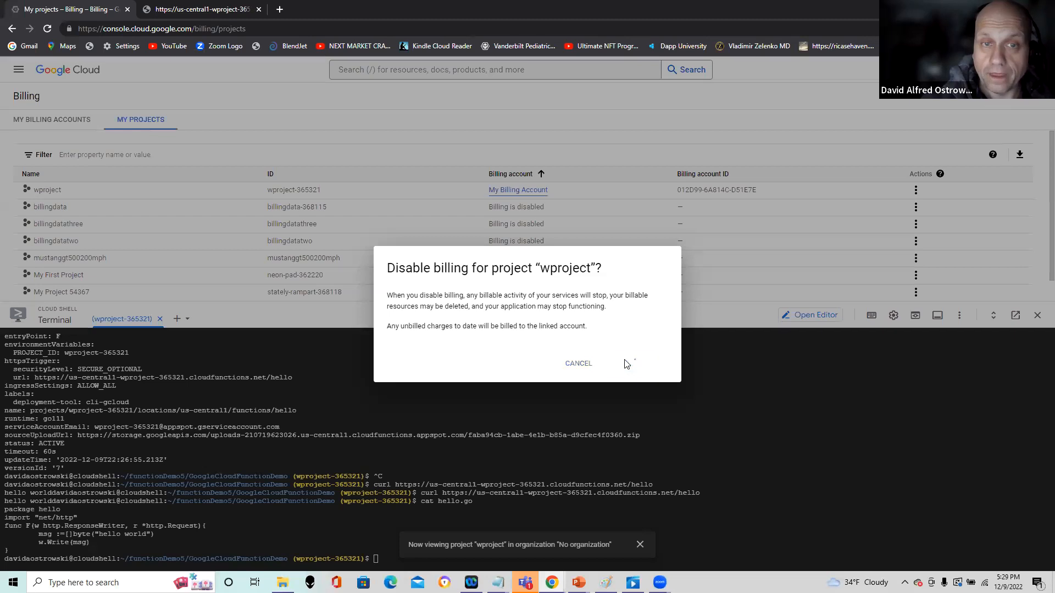
left_click(627, 364)
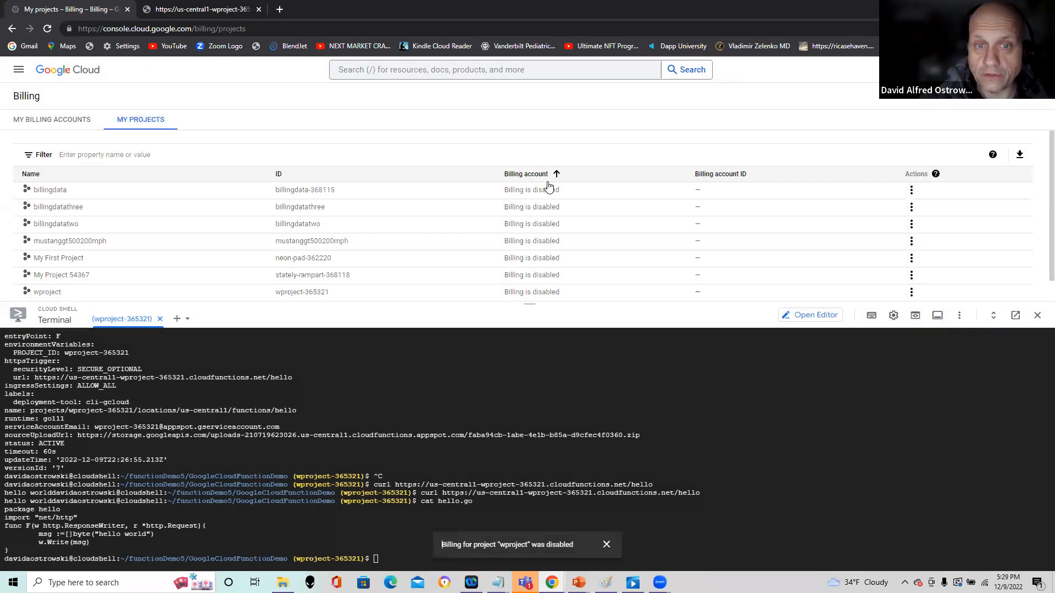